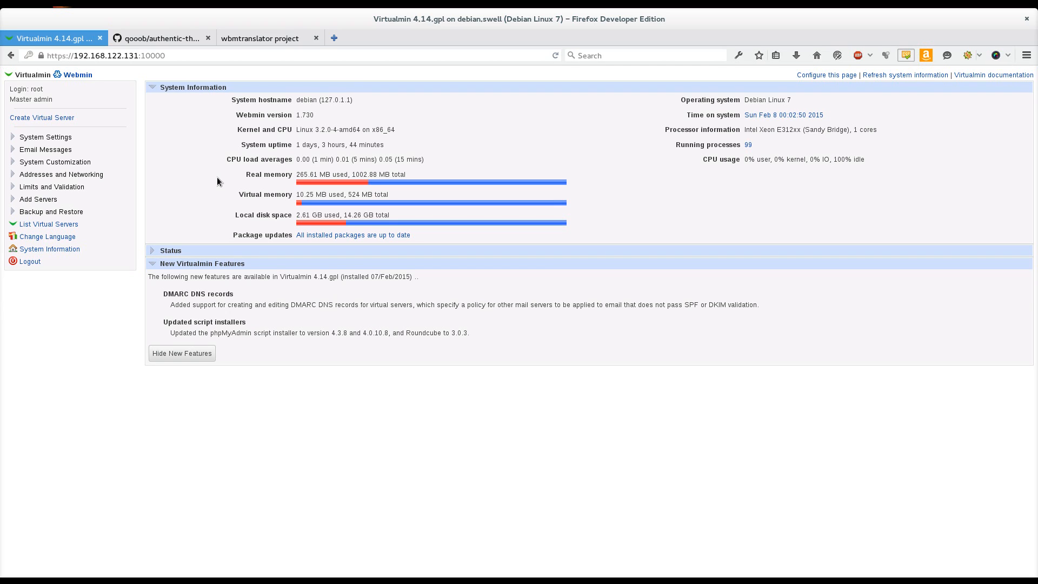
pyautogui.moveTo(222, 170)
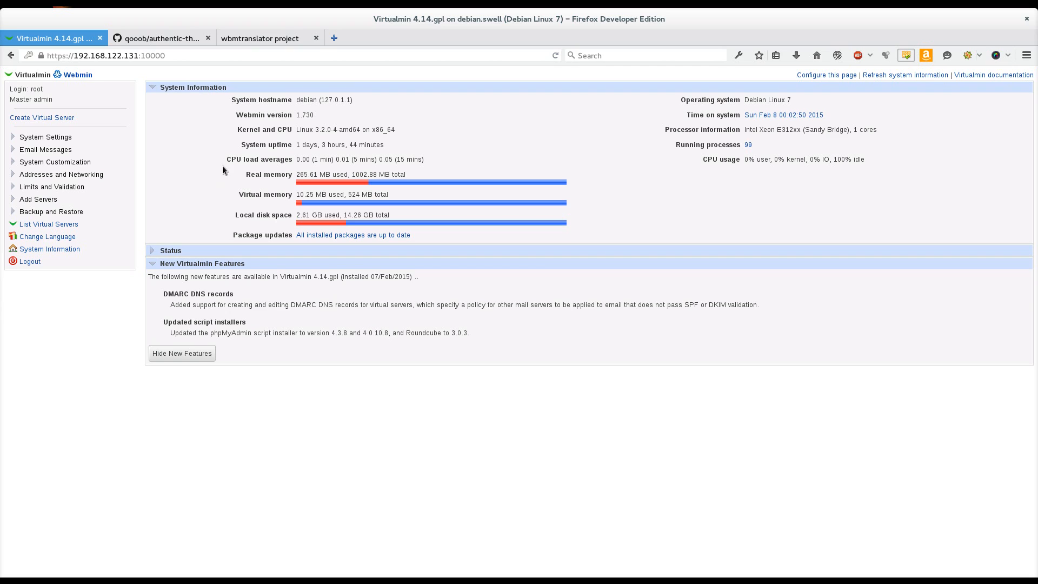
pyautogui.moveTo(258, 87)
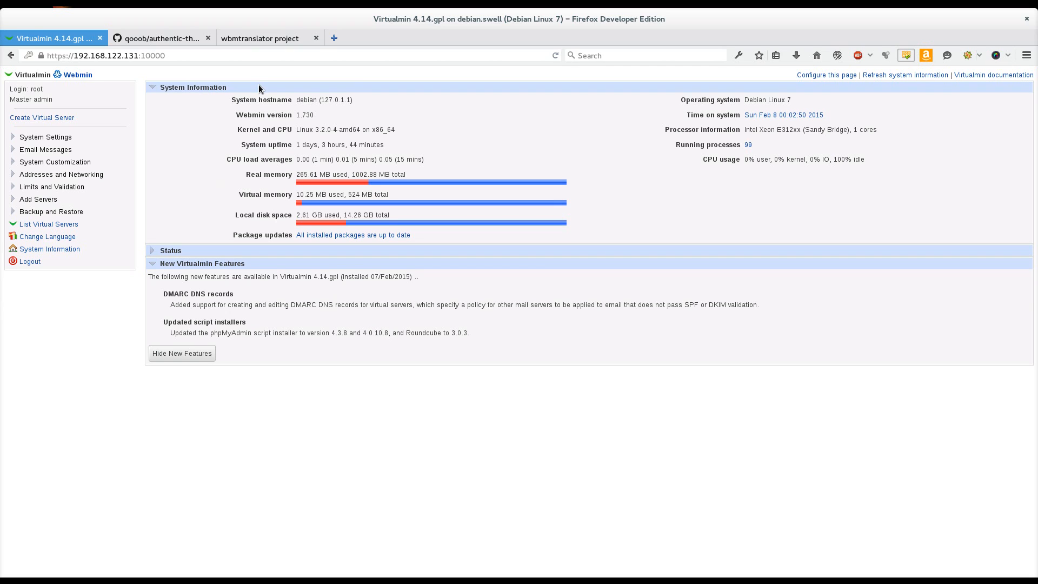
pyautogui.moveTo(309, 153)
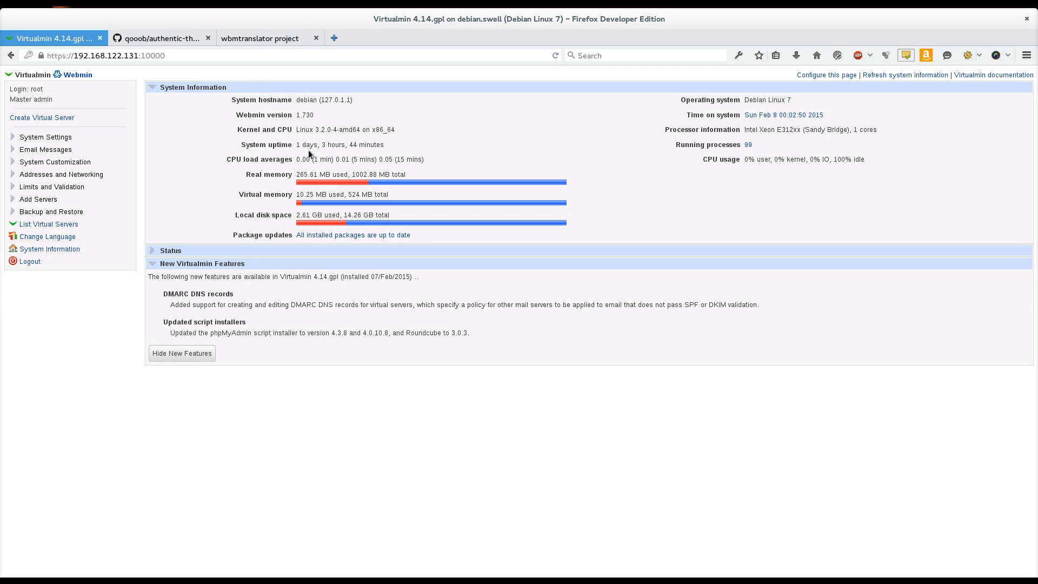
pyautogui.moveTo(161, 38)
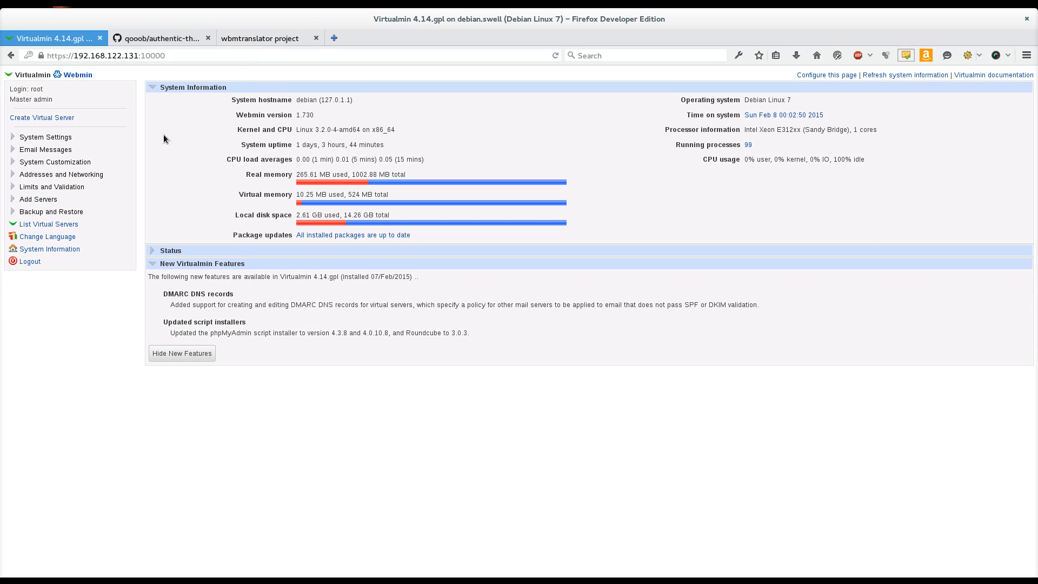
pyautogui.moveTo(290, 171)
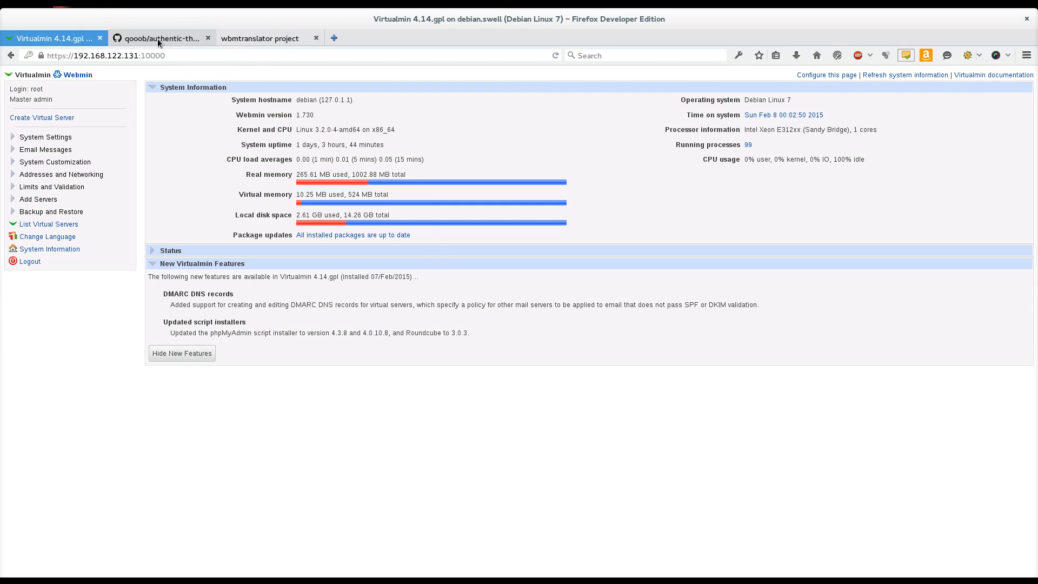
# View the qooob/authentic-theme GitHub README down to its install FAQ.
pyautogui.click(159, 37)
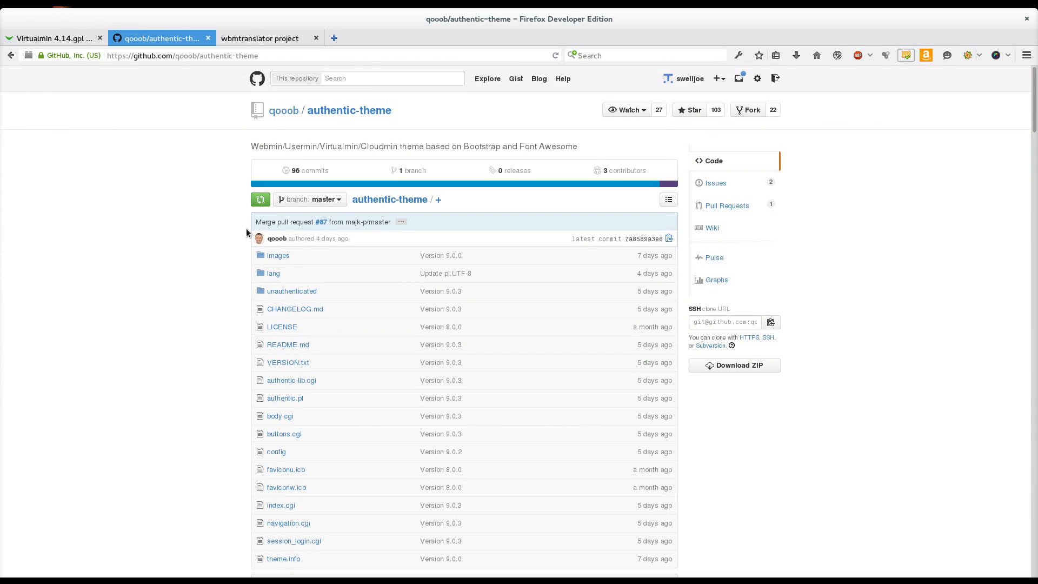
pyautogui.moveTo(210, 190)
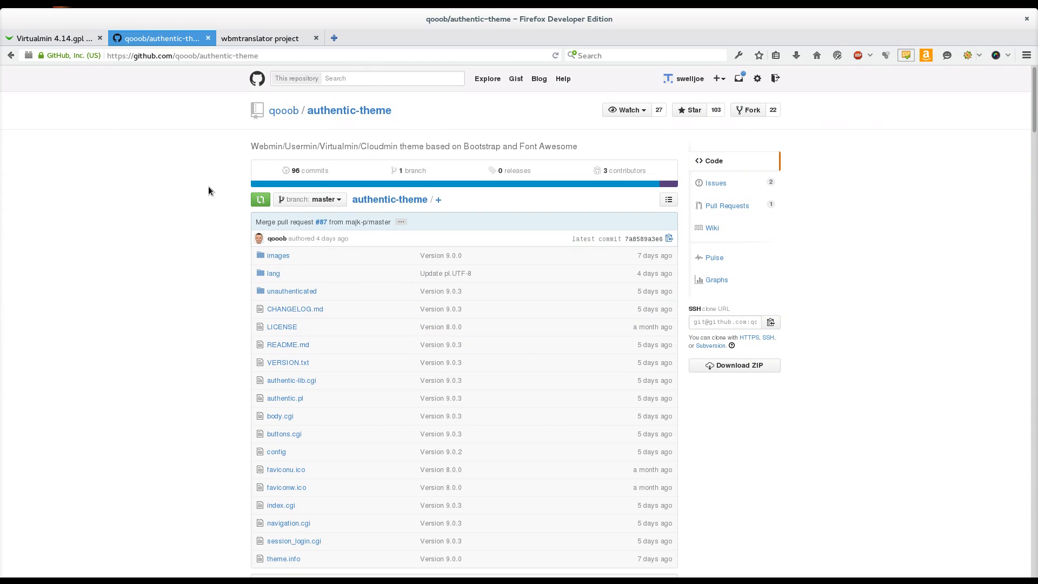
pyautogui.moveTo(879, 225)
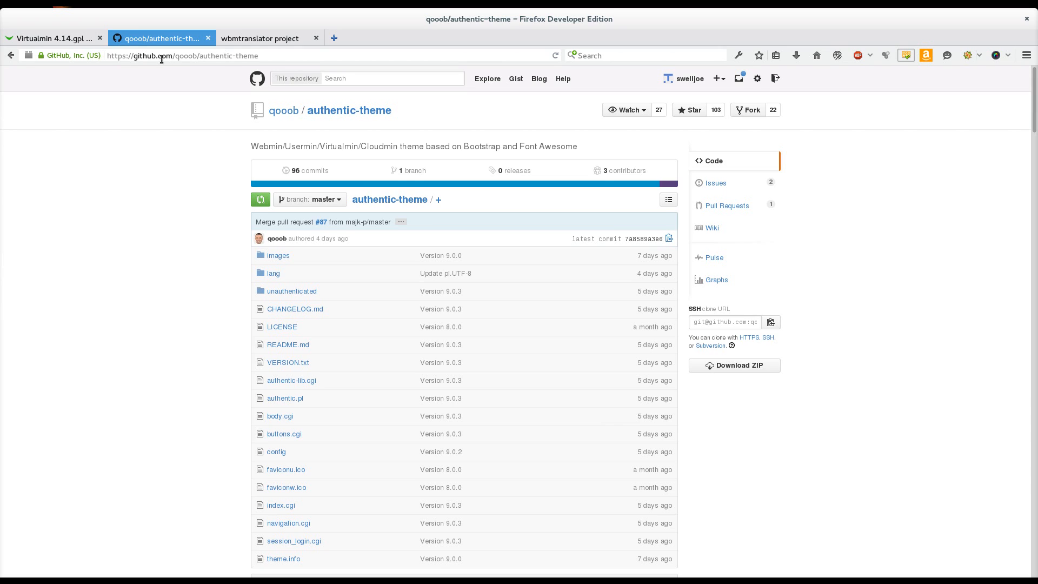
pyautogui.doubleClick(142, 55)
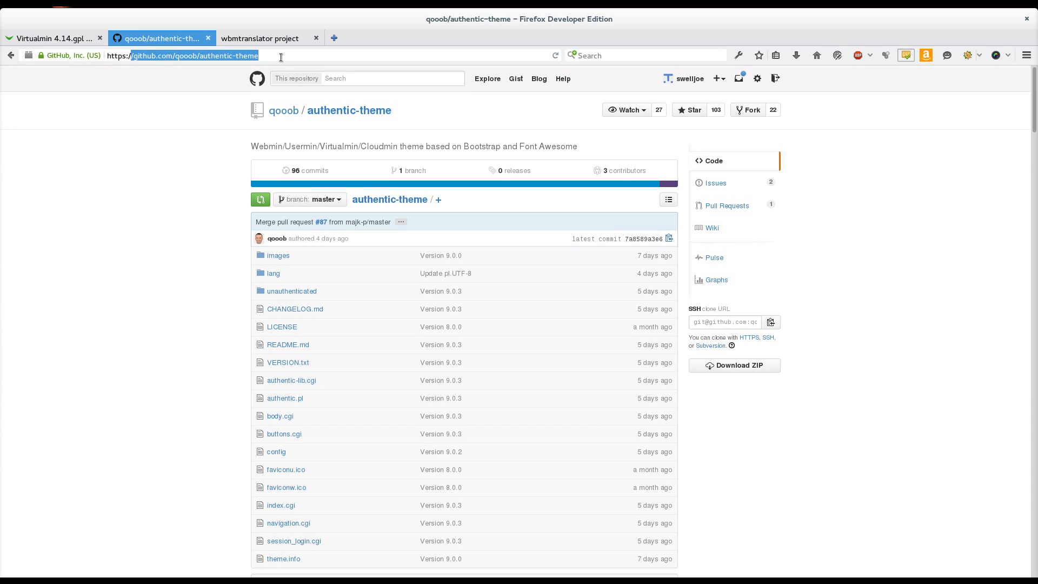
pyautogui.scroll(-3)
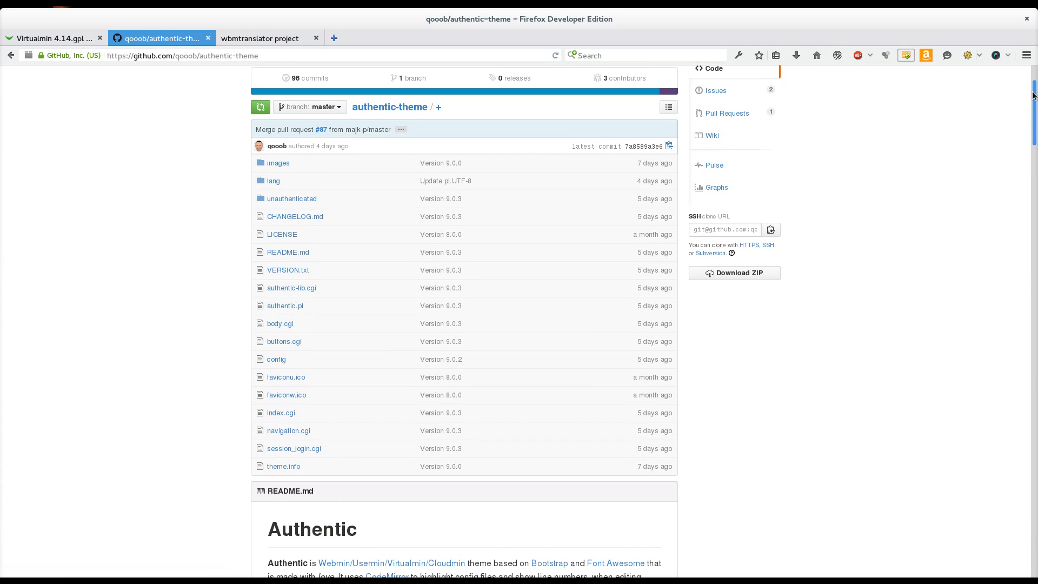
pyautogui.scroll(-3)
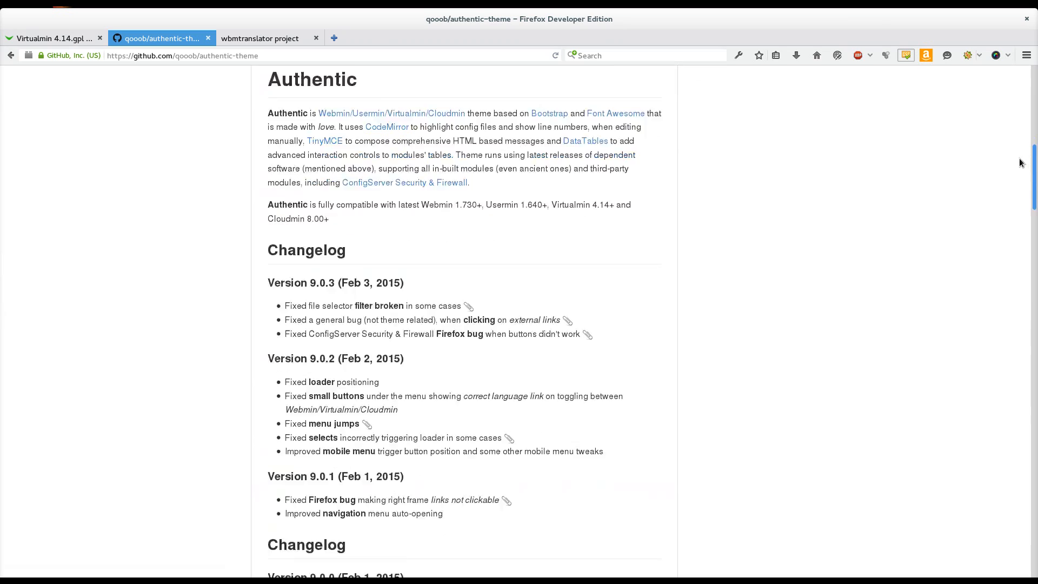
pyautogui.scroll(-3)
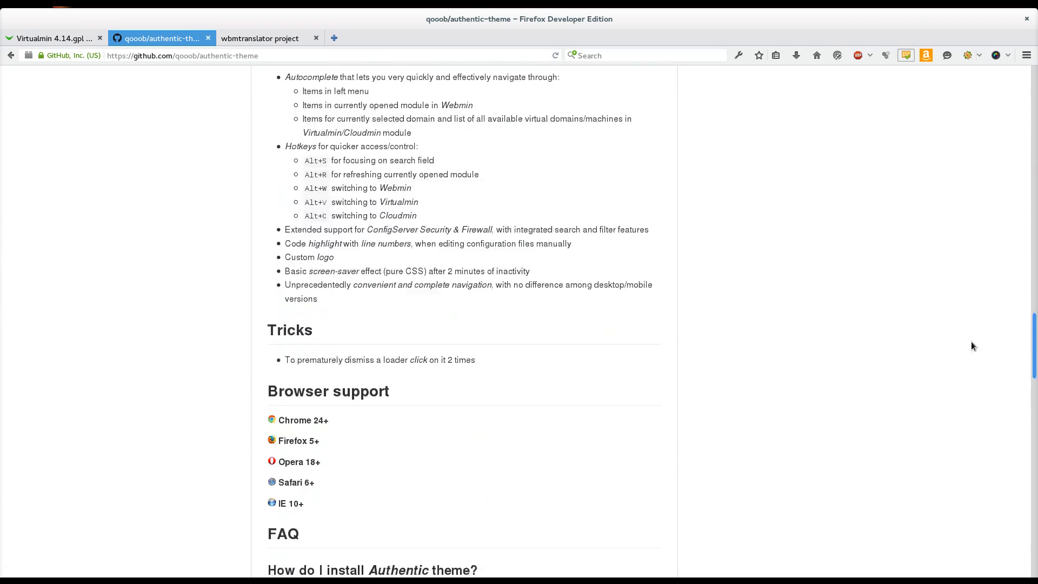
pyautogui.scroll(-3)
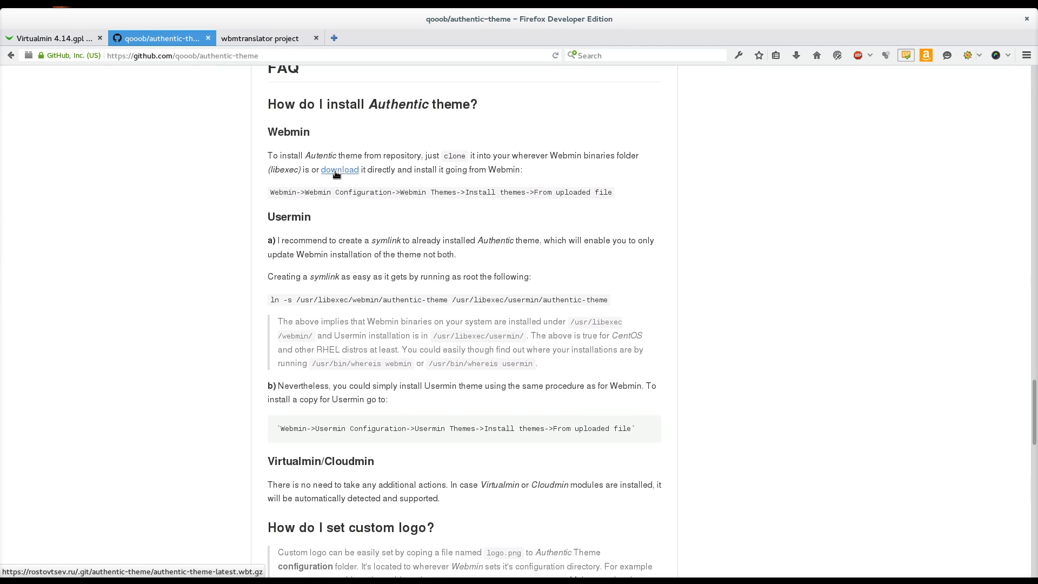
# Copy the theme's download link address and return to the Virtualmin tab.
pyautogui.rightClick(340, 170)
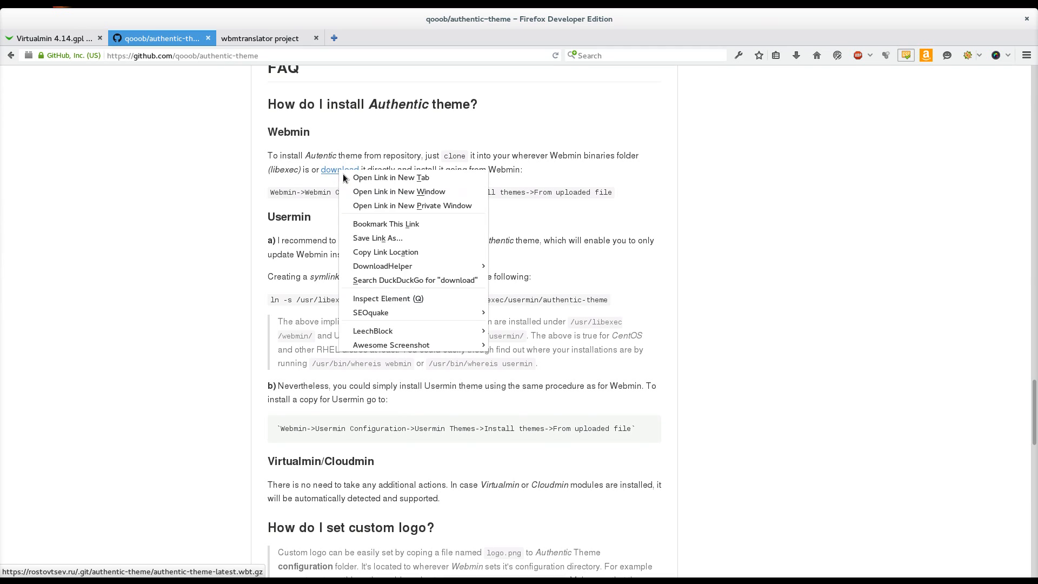
pyautogui.click(52, 38)
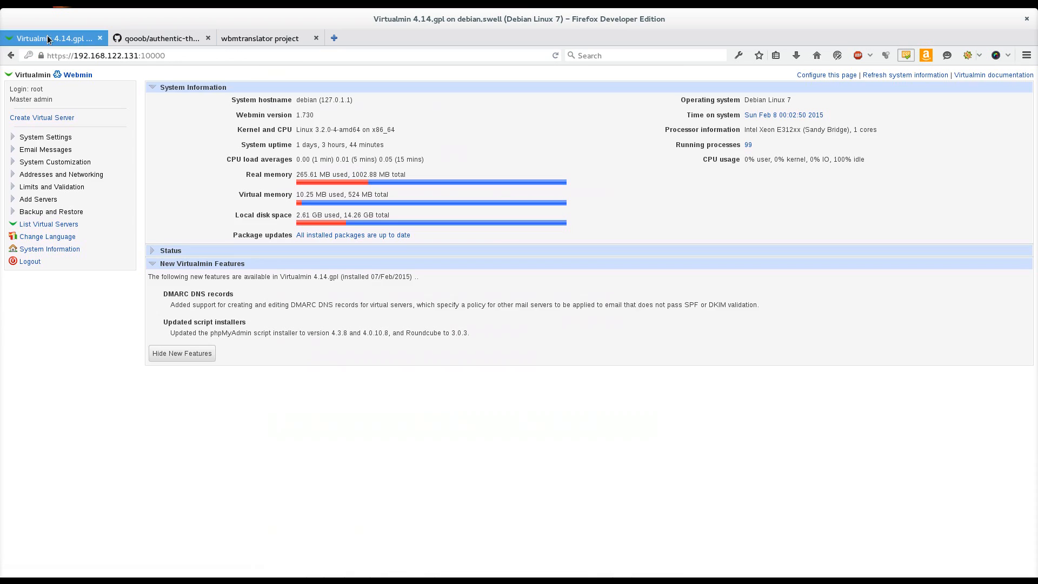
pyautogui.moveTo(79, 81)
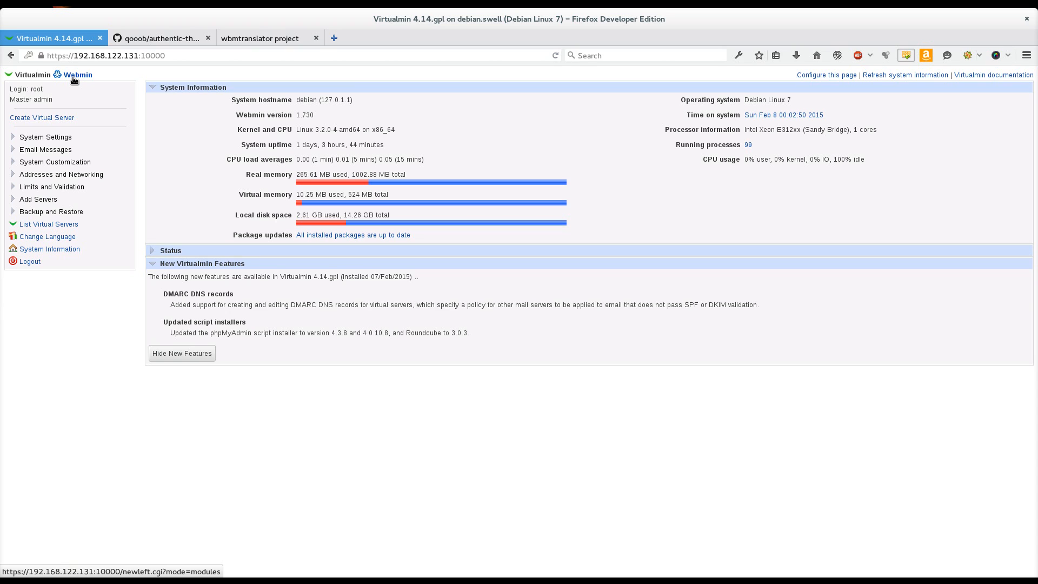
# Reach the Webmin Themes page via Webmin Configuration, showing Virtualmin Framed Theme as current.
pyautogui.click(76, 74)
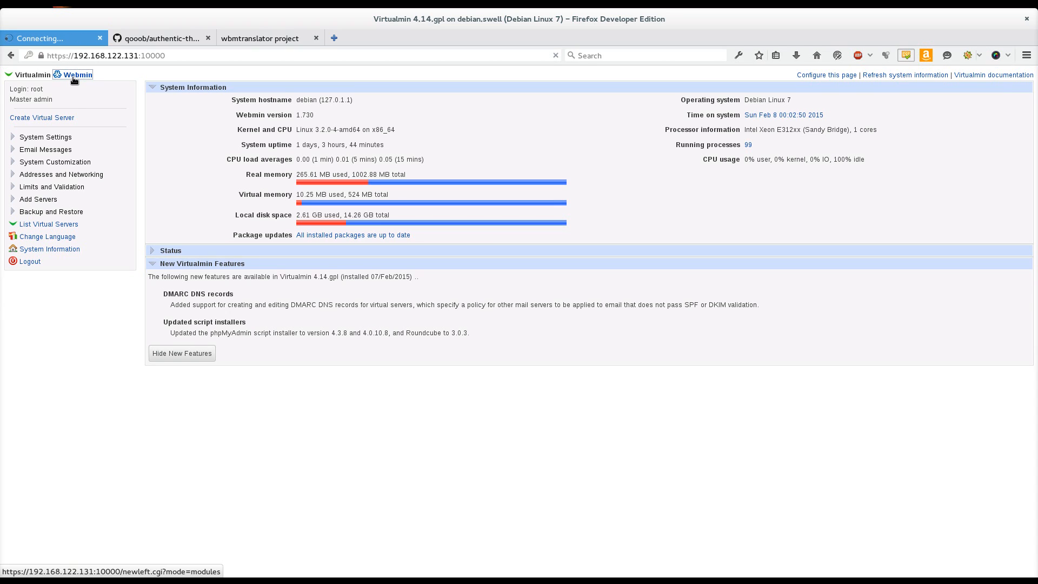
pyautogui.click(76, 75)
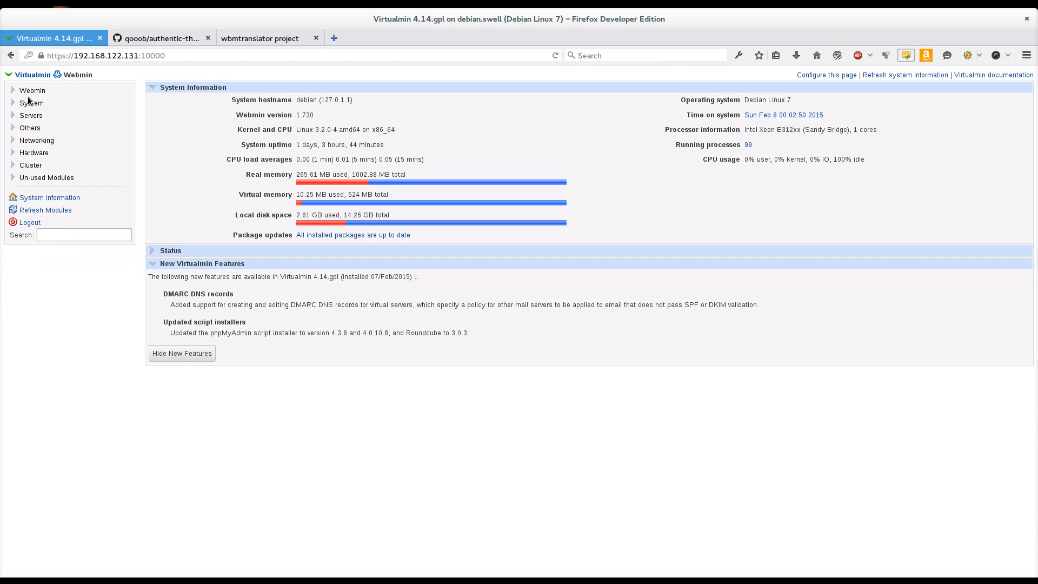
pyautogui.click(31, 90)
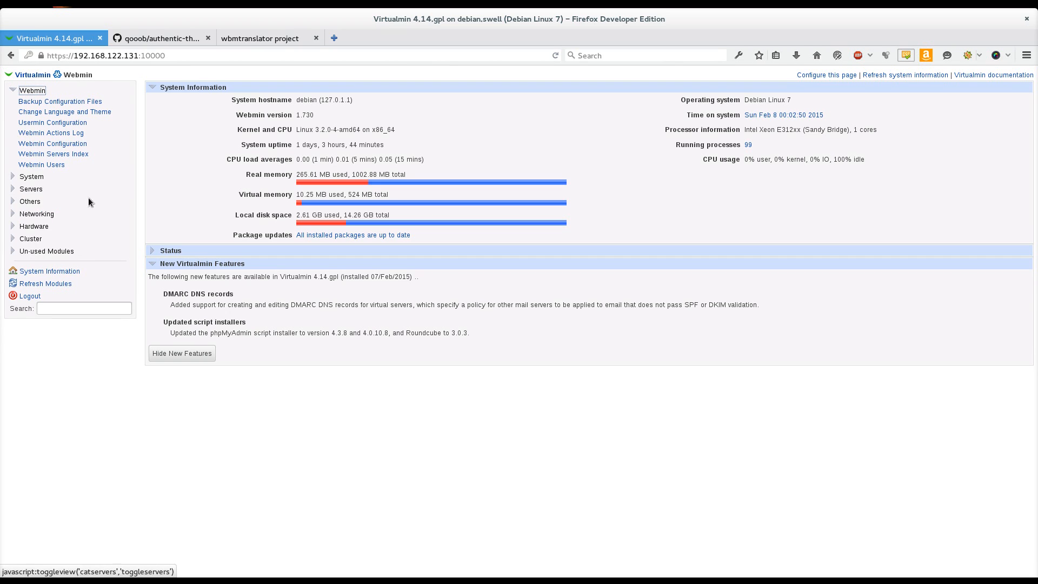
pyautogui.moveTo(52, 144)
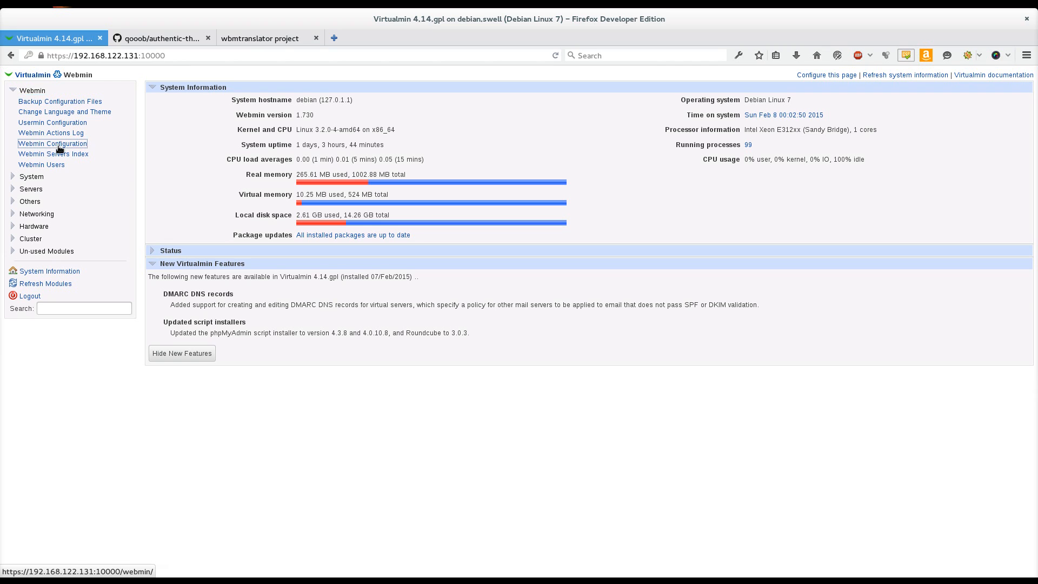
pyautogui.click(53, 143)
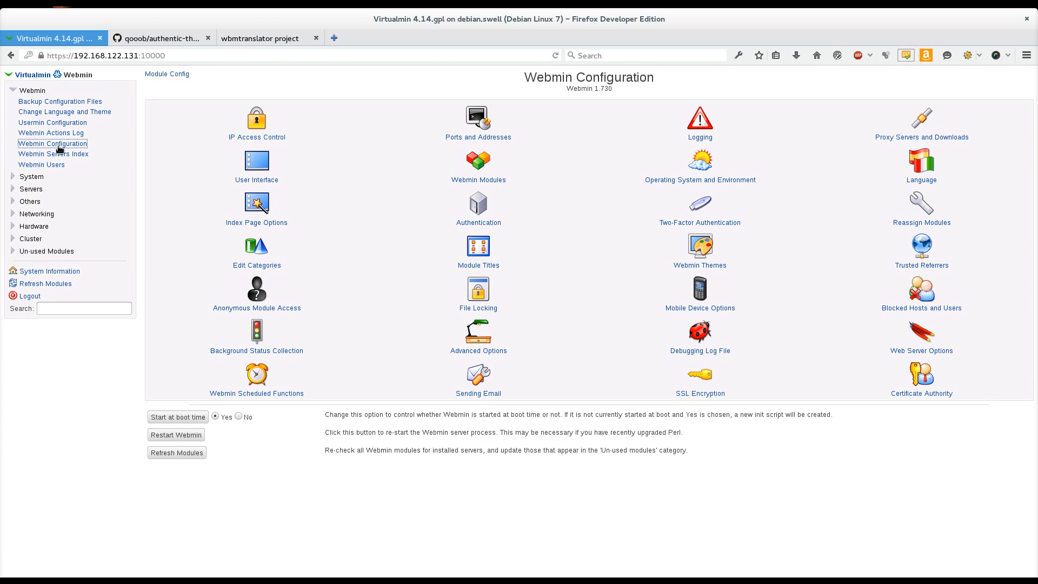
pyautogui.click(699, 247)
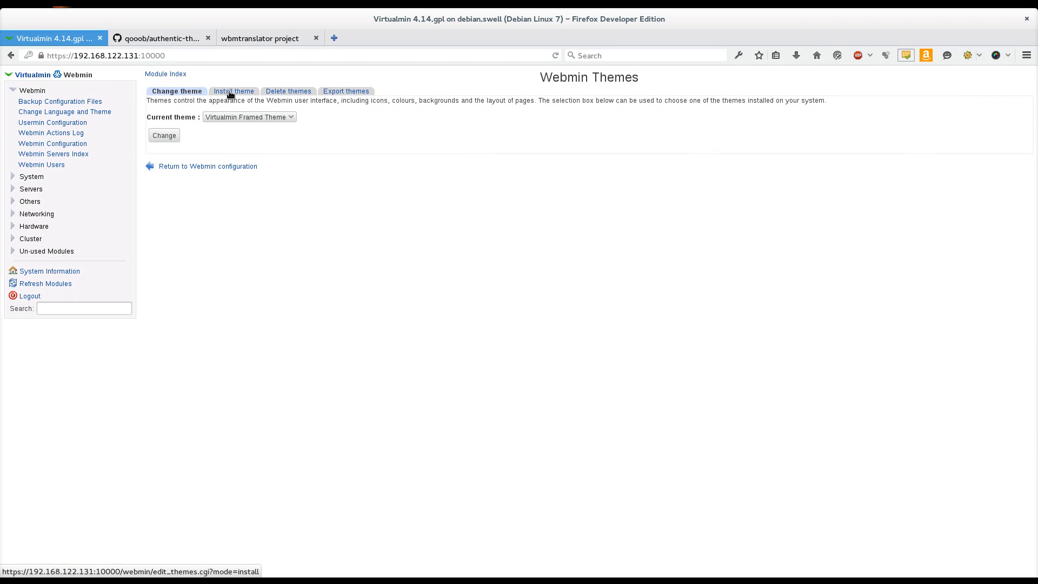
pyautogui.click(232, 91)
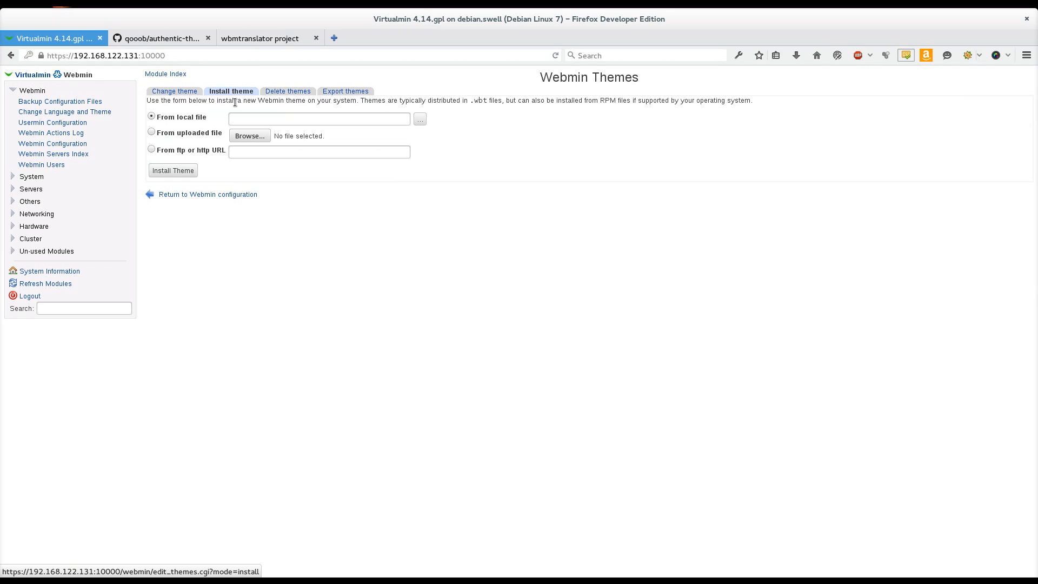
pyautogui.moveTo(264, 108)
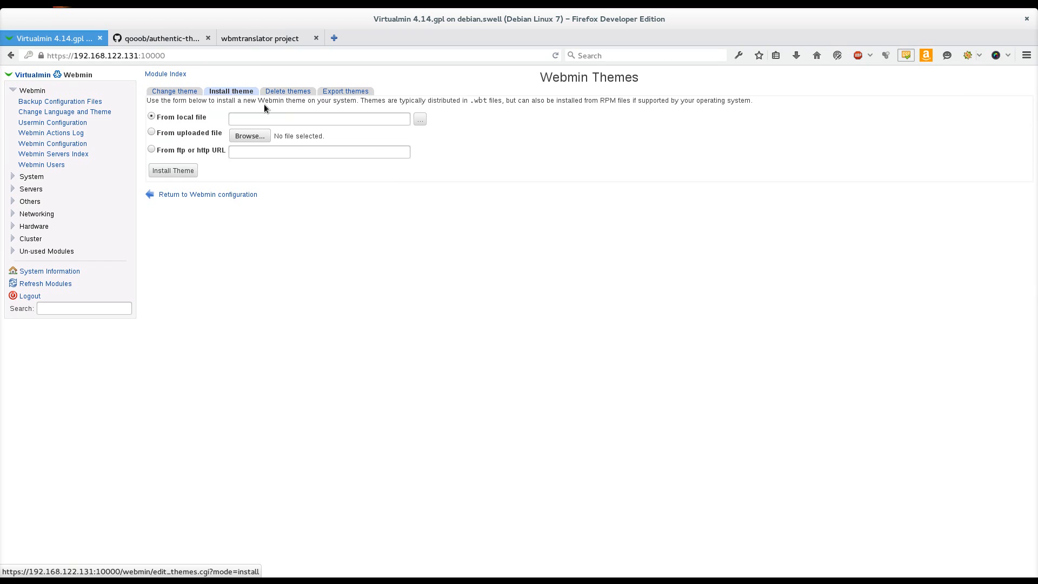
pyautogui.moveTo(158, 141)
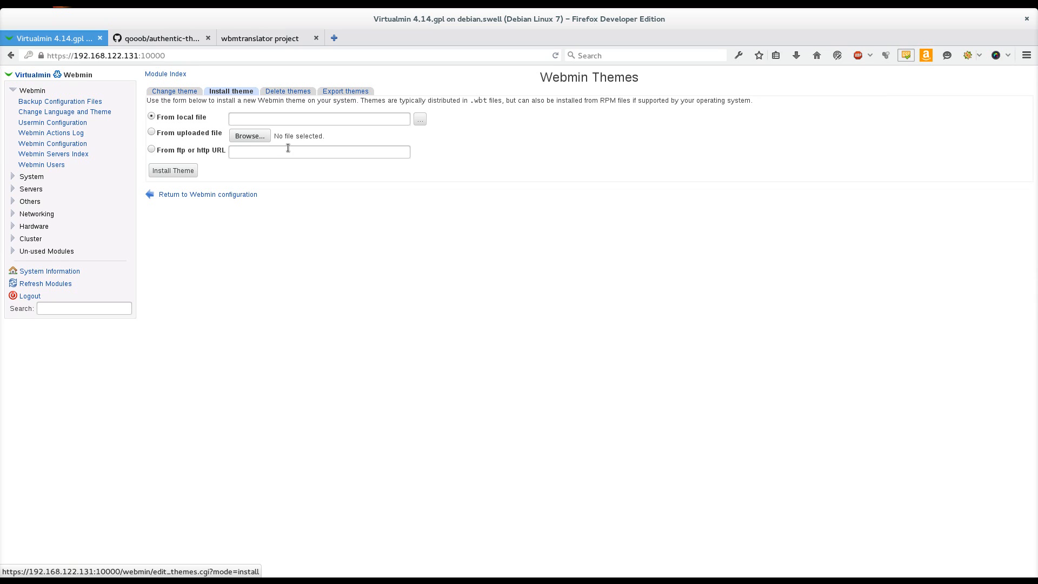
pyautogui.click(151, 150)
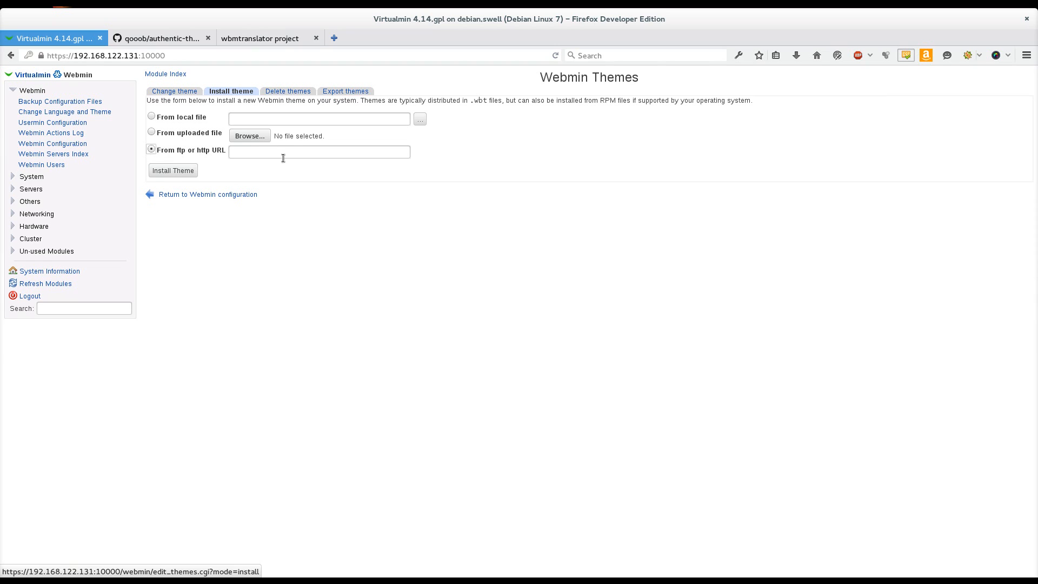
pyautogui.click(318, 151)
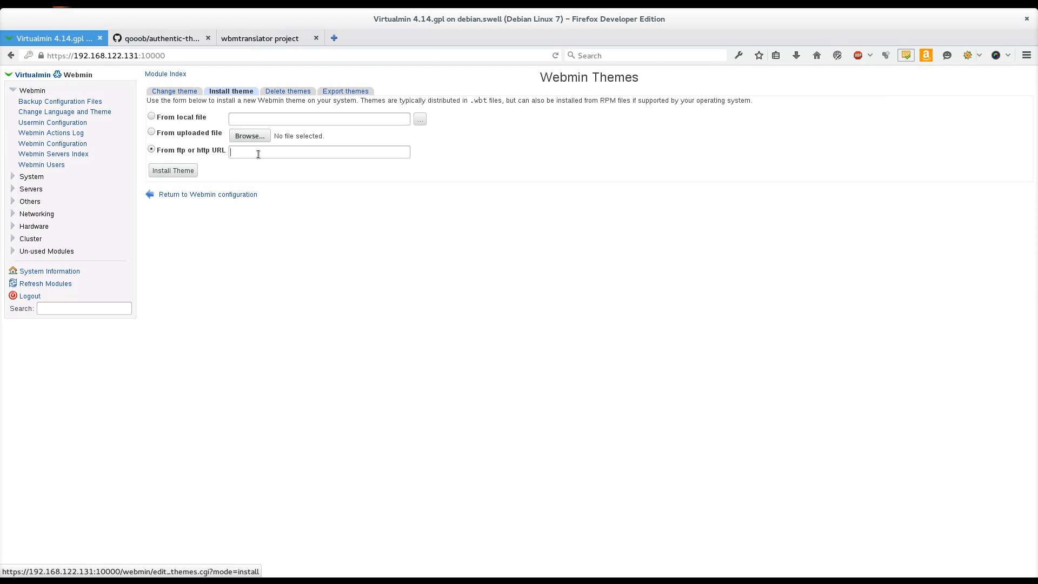
pyautogui.write('https://rostovtsev.ru/.git/authentic-theme/authentic-theme-latest.wbt.gz')
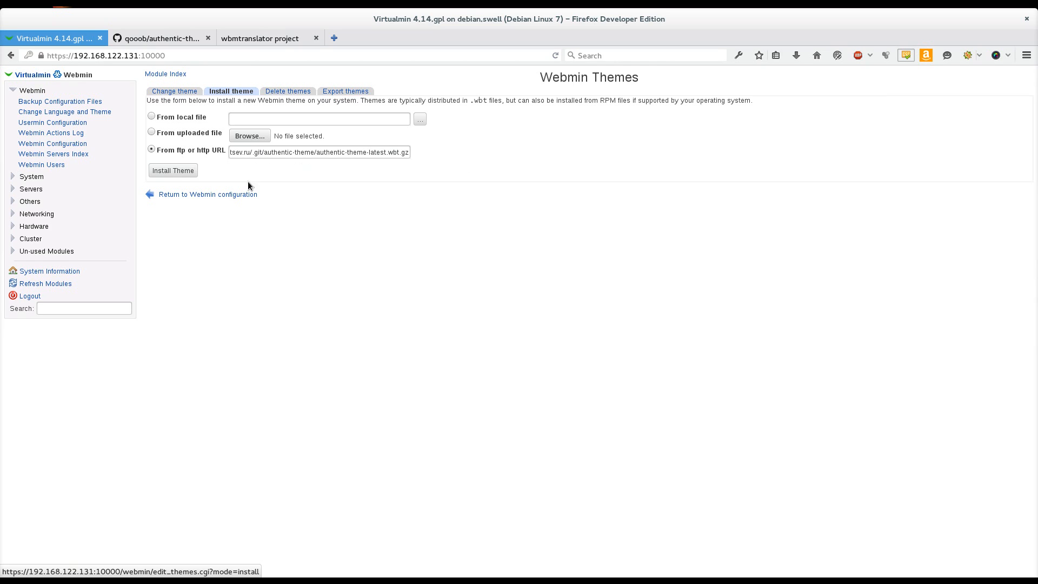
pyautogui.moveTo(206, 167)
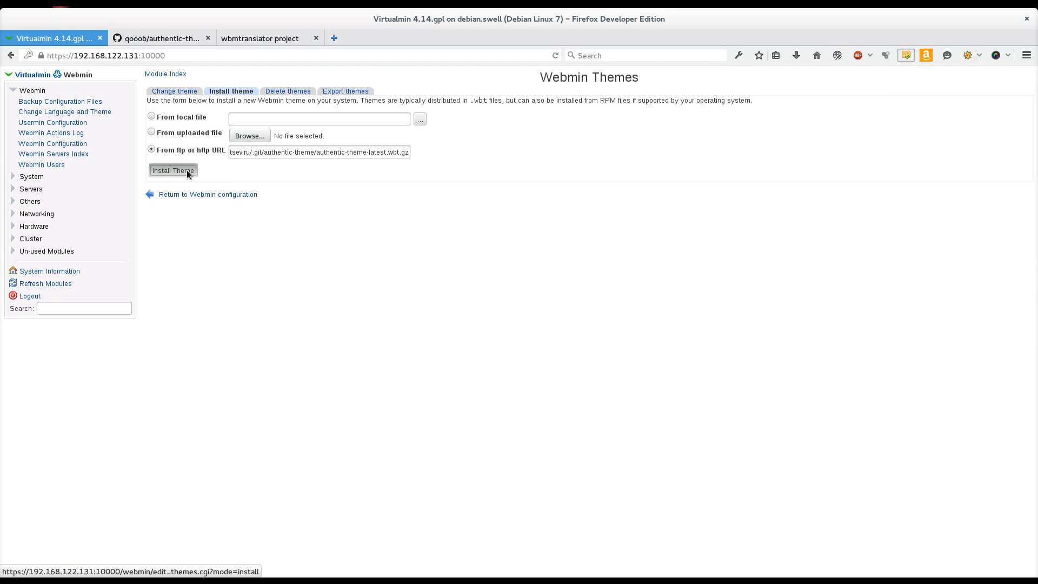
pyautogui.click(173, 170)
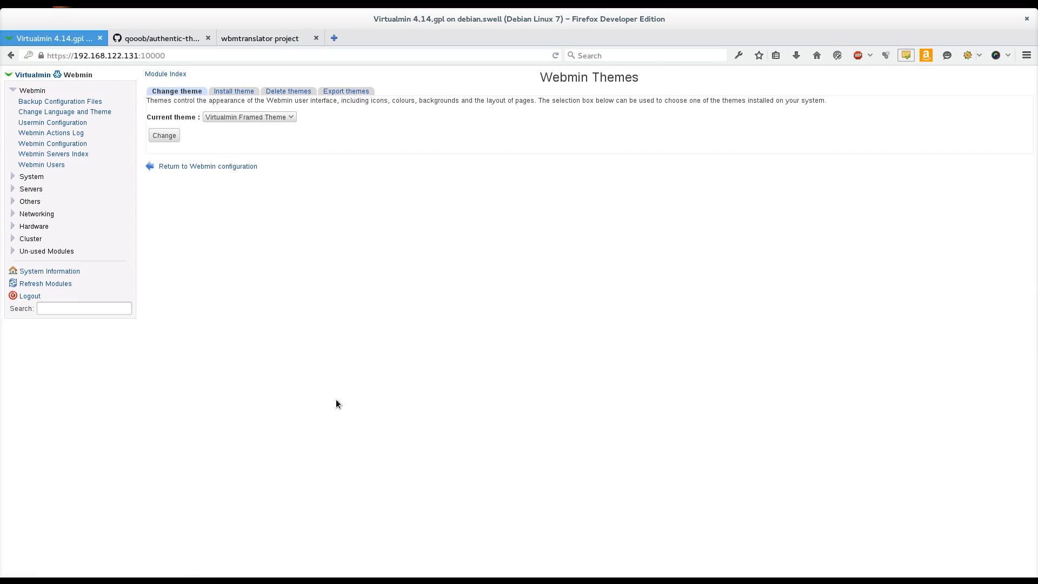
# Change the current theme to Authentic Theme.
pyautogui.click(249, 117)
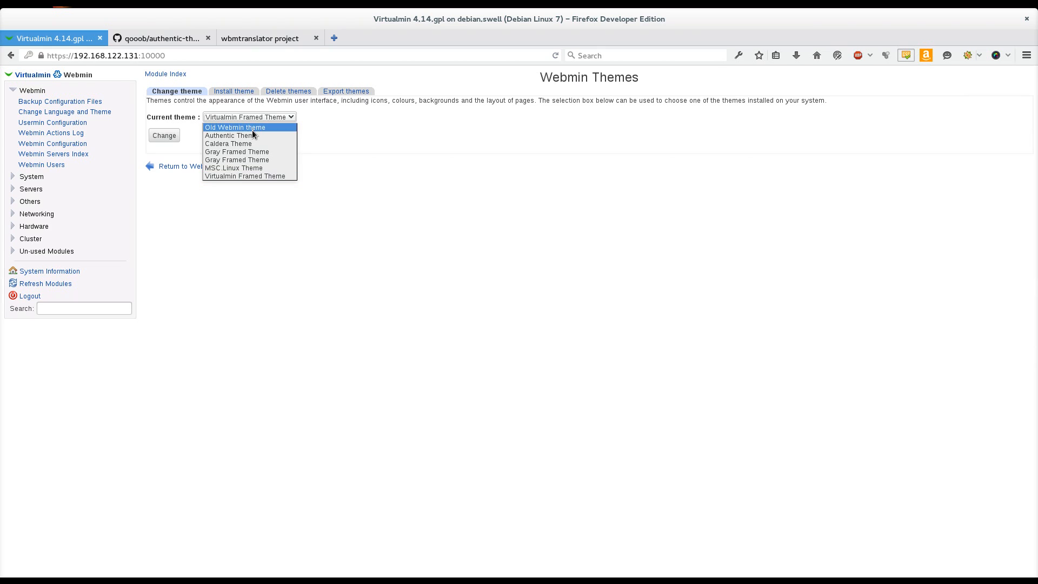
pyautogui.click(231, 135)
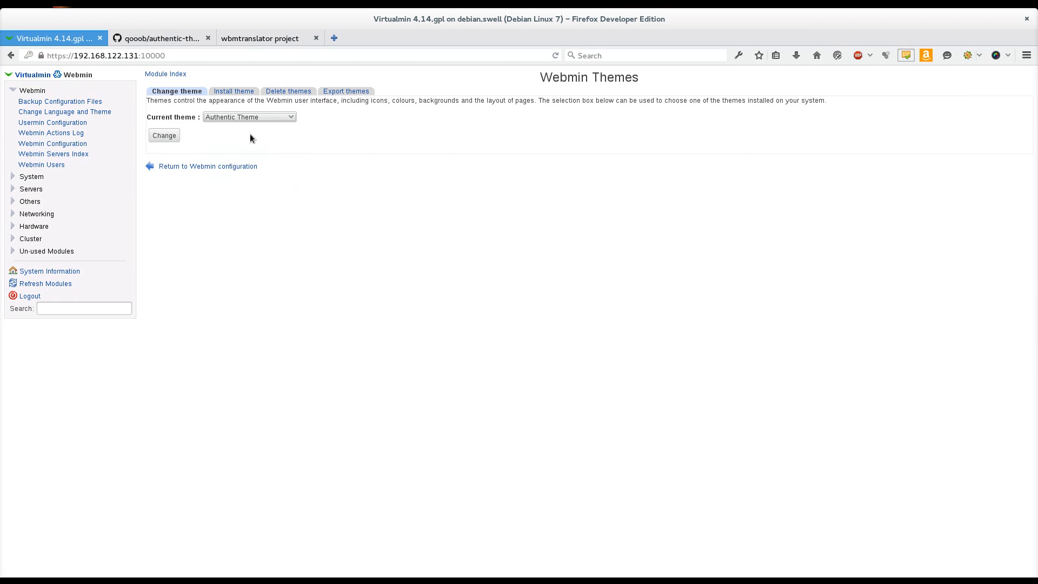
pyautogui.moveTo(174, 164)
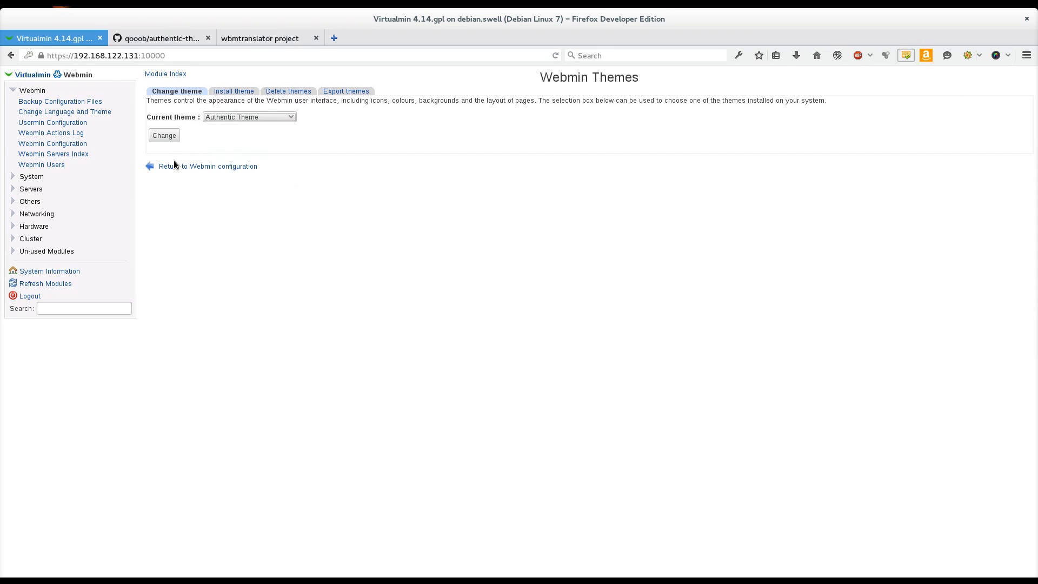
pyautogui.click(163, 135)
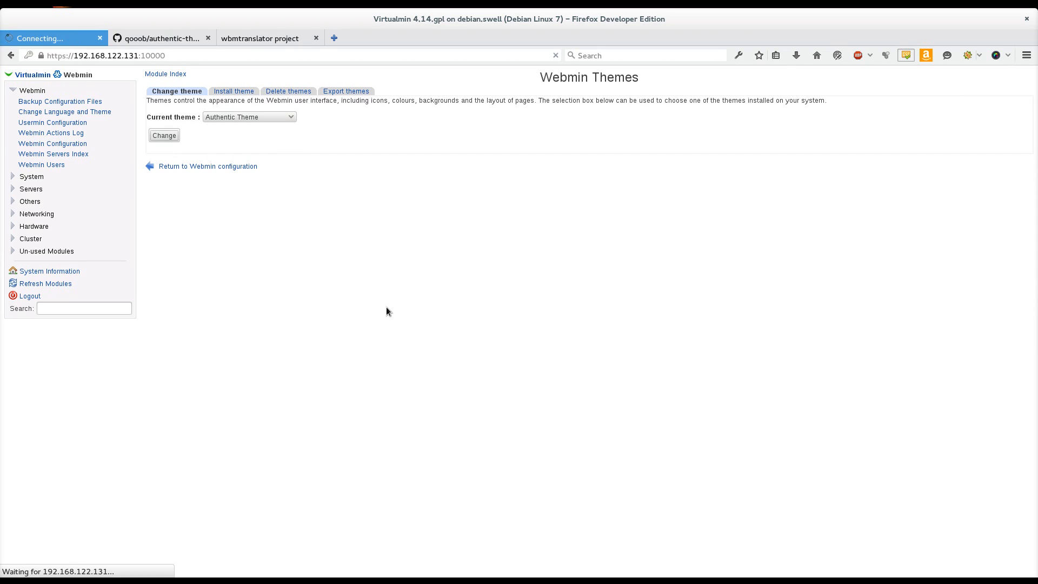
# Let Authentic Theme 9.0.3 load and dismiss its update notice.
pyautogui.click(164, 136)
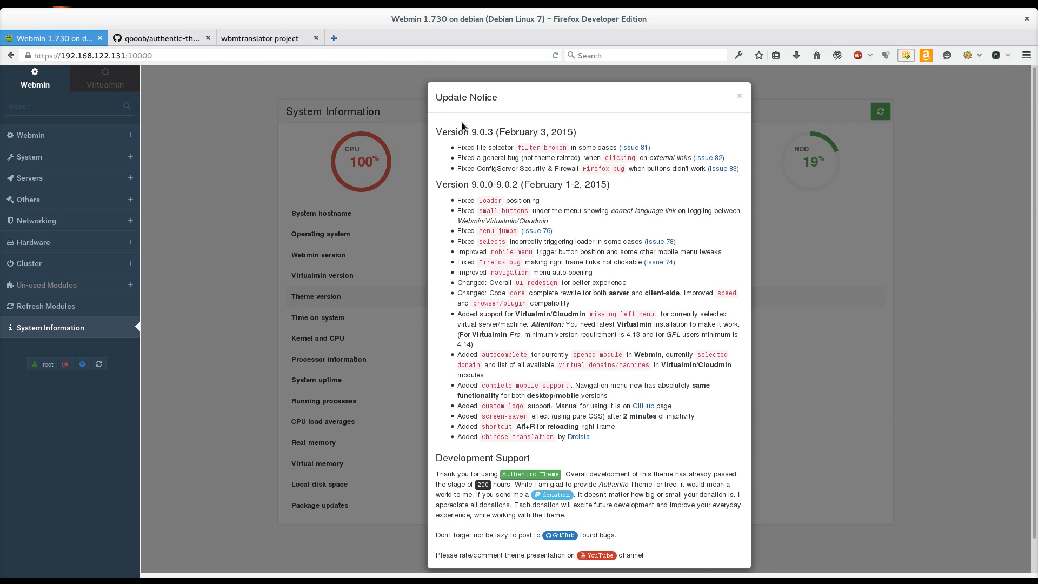
pyautogui.moveTo(441, 426)
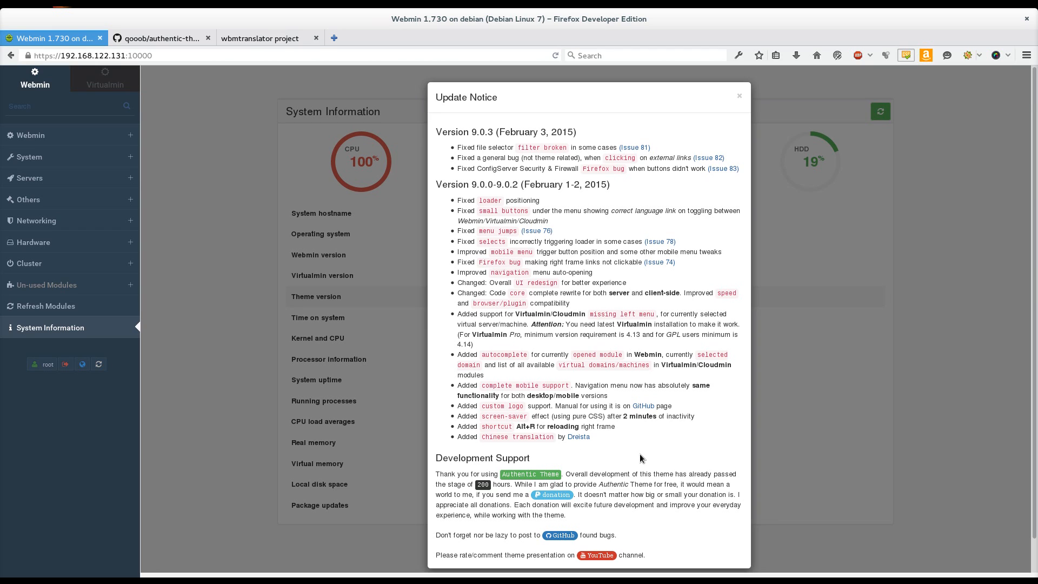
pyautogui.moveTo(701, 528)
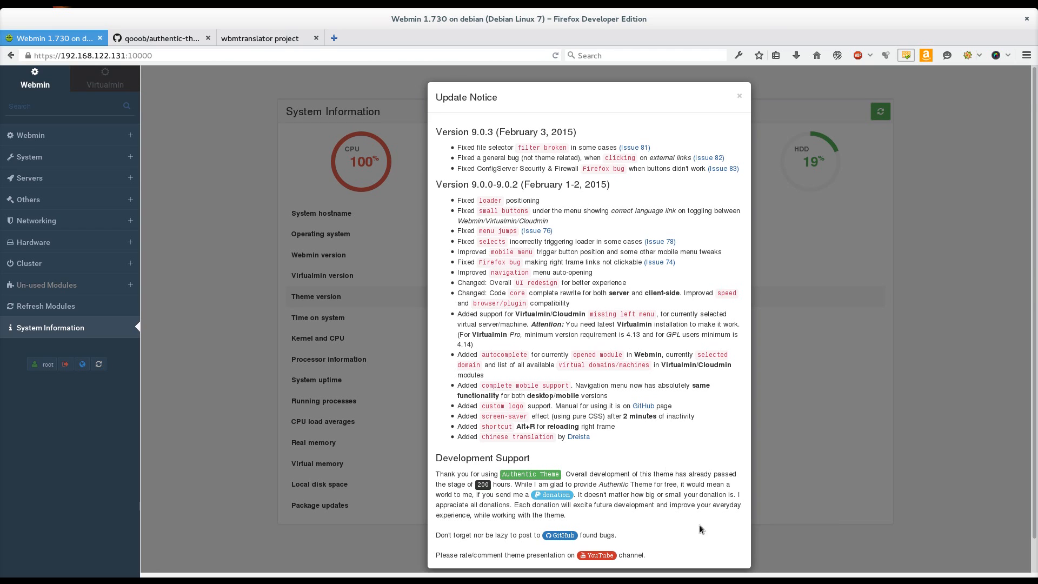
pyautogui.click(738, 95)
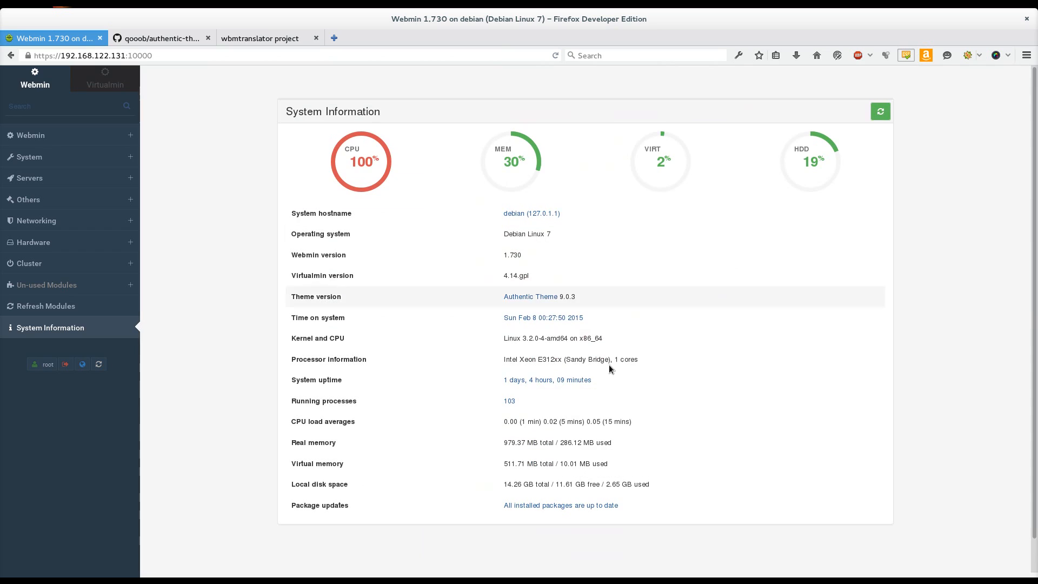
pyautogui.moveTo(642, 358)
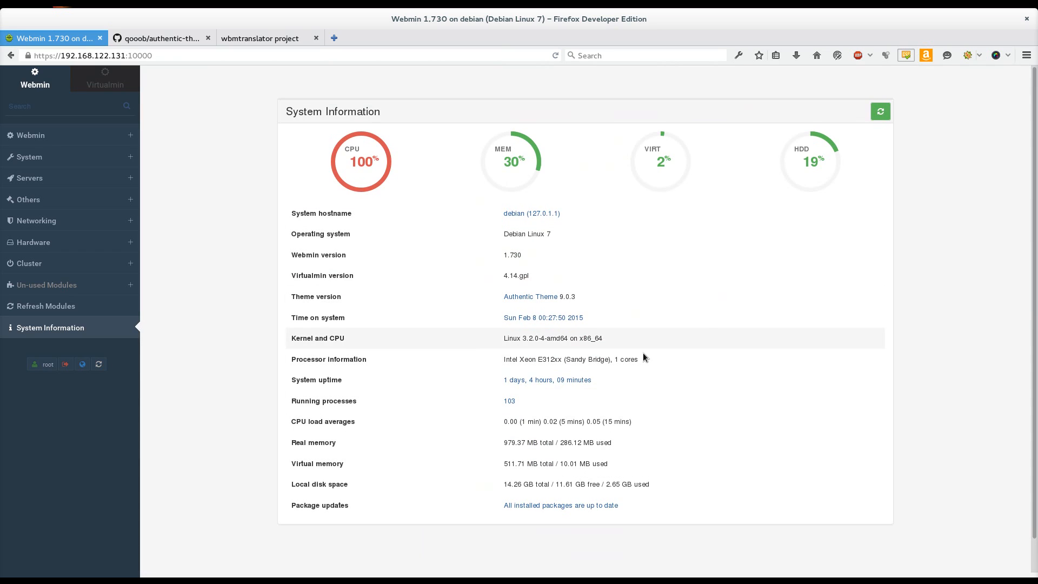
pyautogui.moveTo(305, 379)
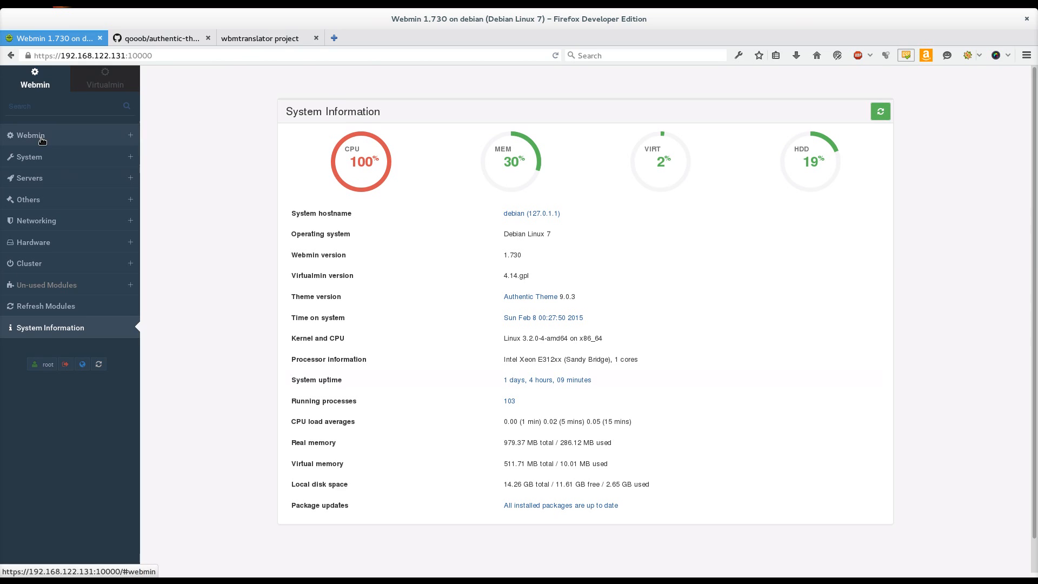
# Reach the Webmin Modules page through Webmin Configuration in the new theme.
pyautogui.click(29, 135)
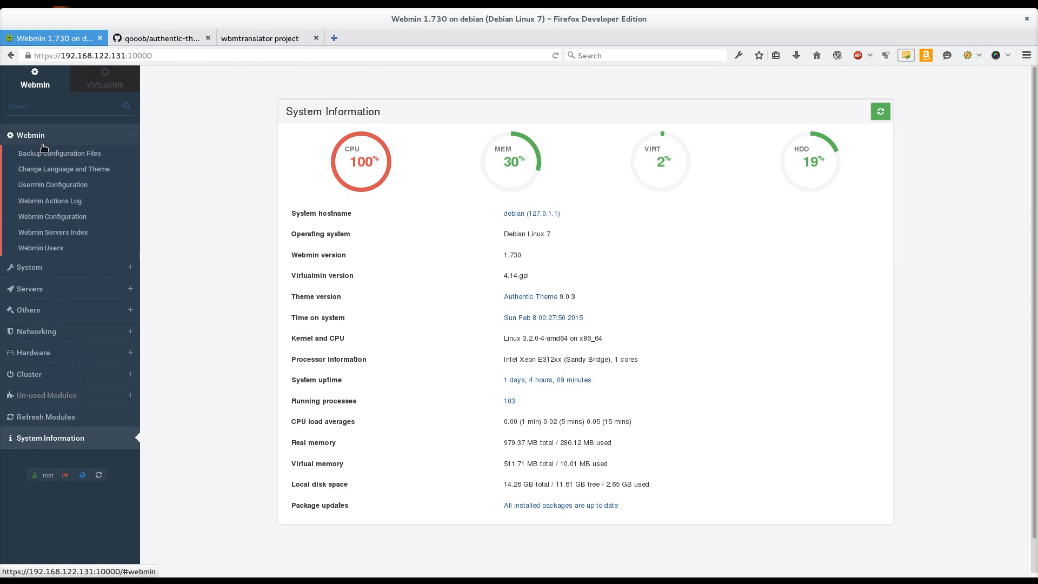
pyautogui.click(52, 216)
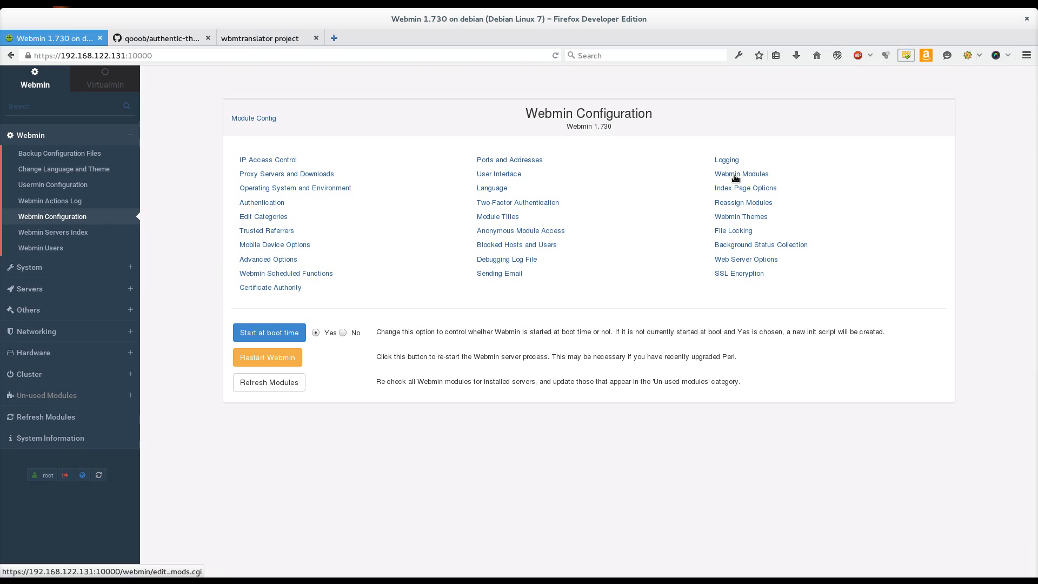
pyautogui.click(739, 173)
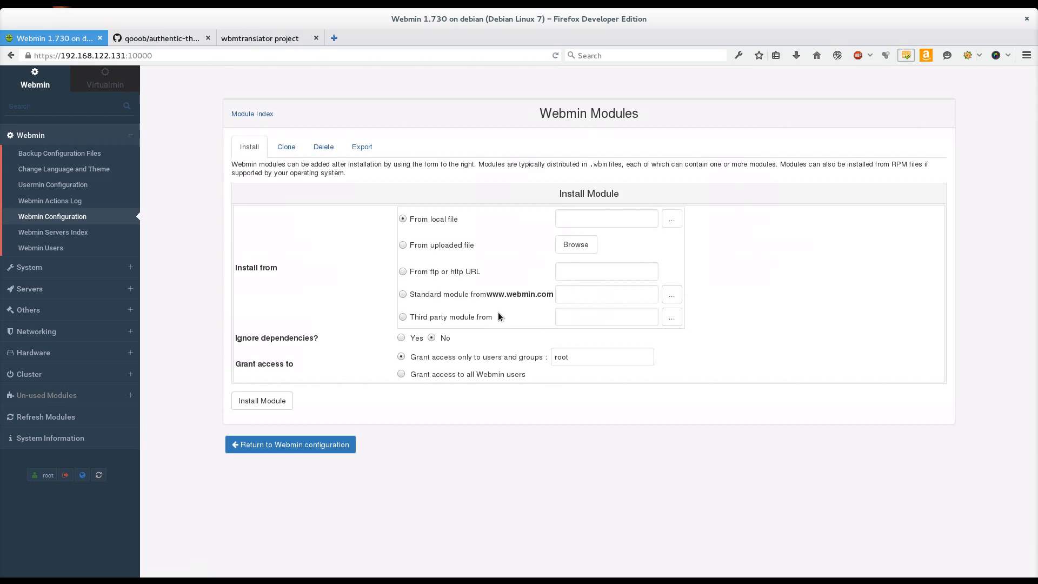
pyautogui.moveTo(376, 187)
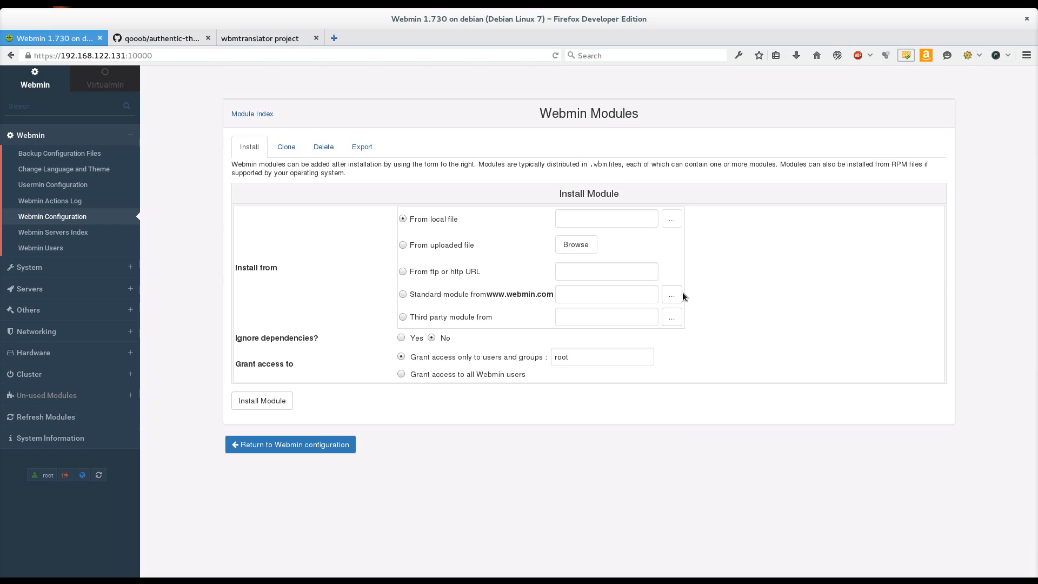
pyautogui.moveTo(404, 308)
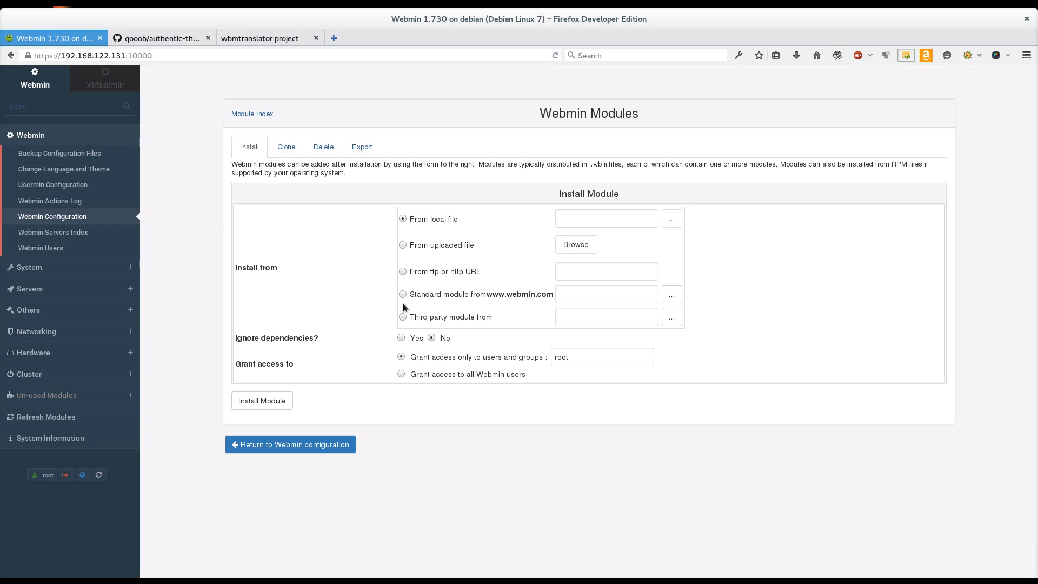
pyautogui.click(402, 293)
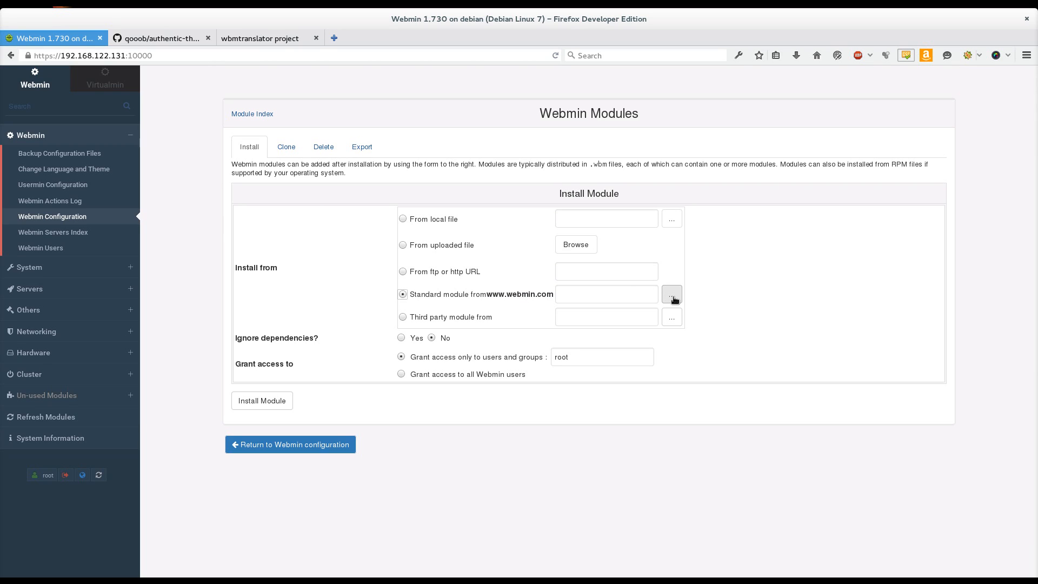
pyautogui.click(671, 294)
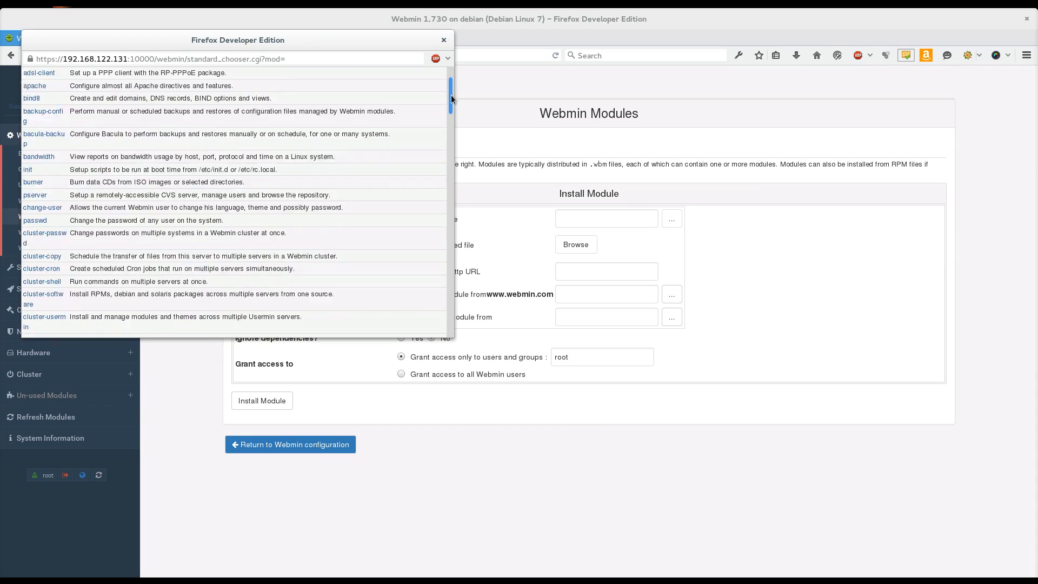
pyautogui.scroll(-3)
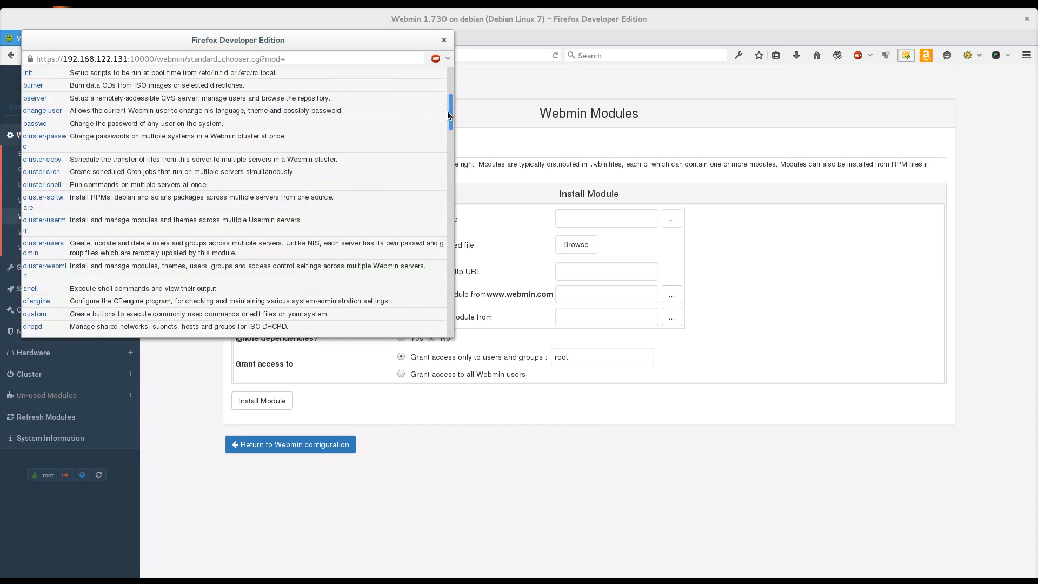
pyautogui.scroll(-3)
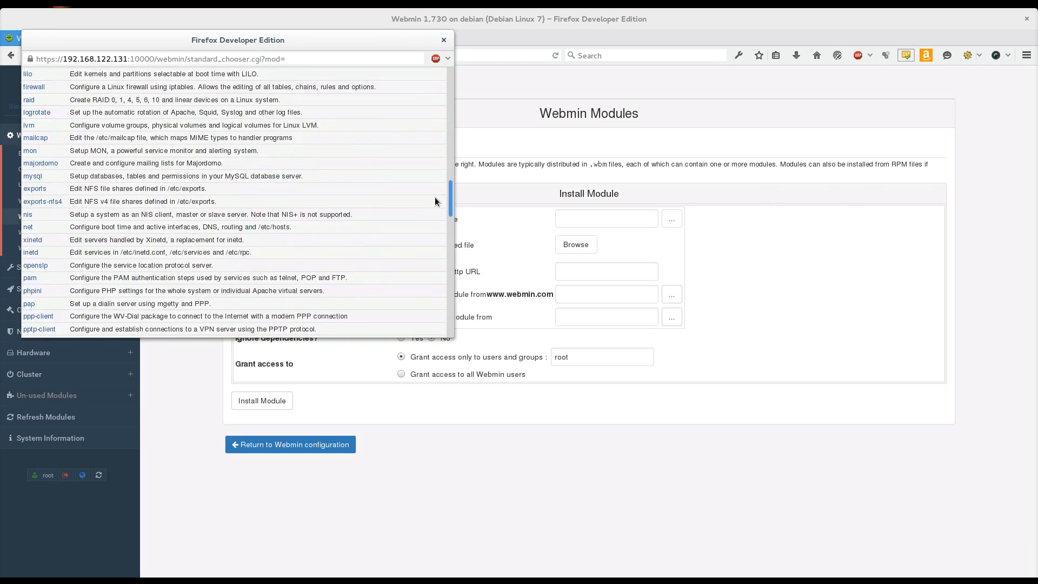
pyautogui.scroll(-3)
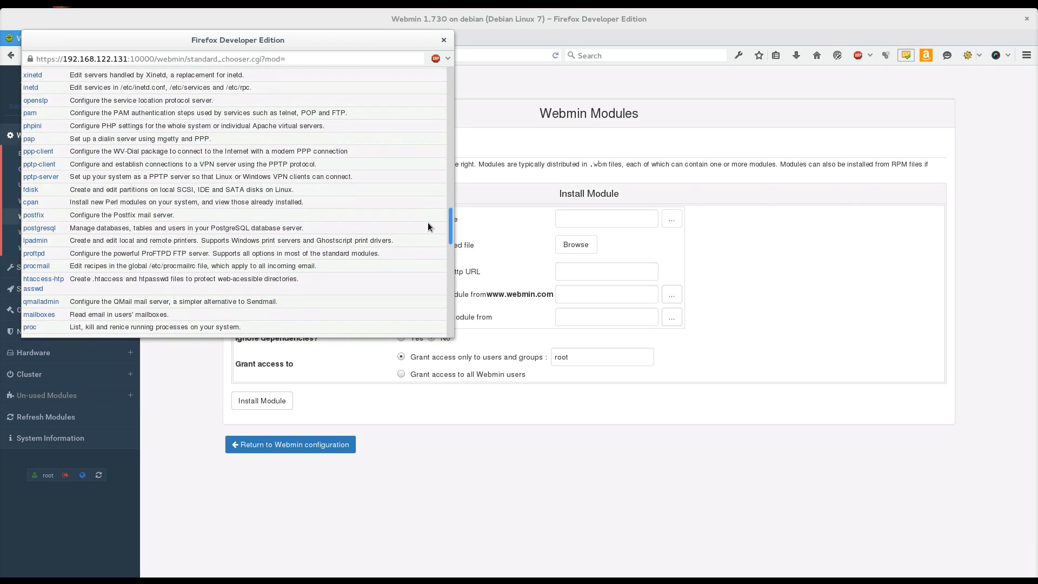
pyautogui.scroll(-3)
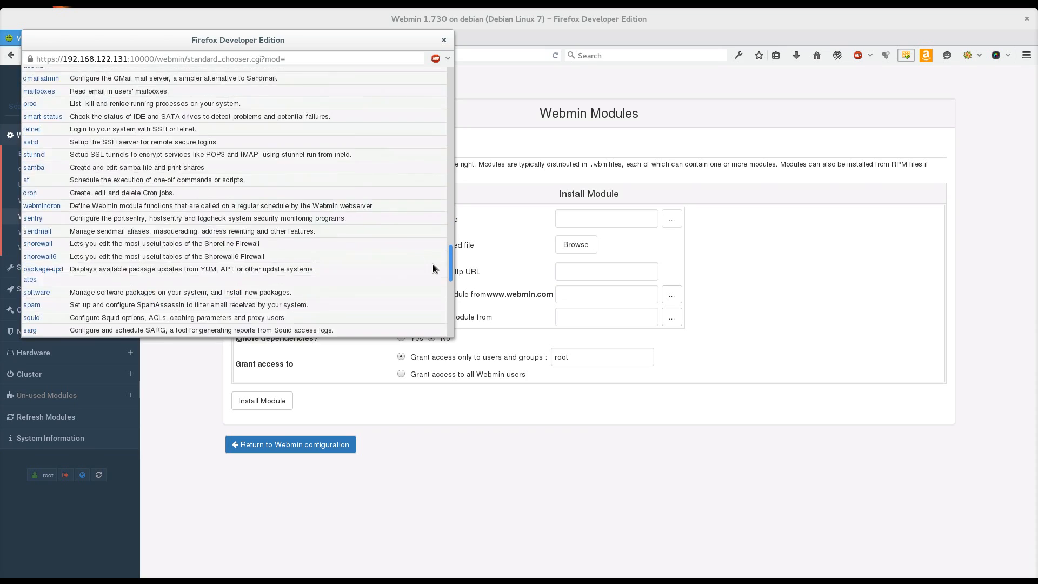
pyautogui.scroll(-3)
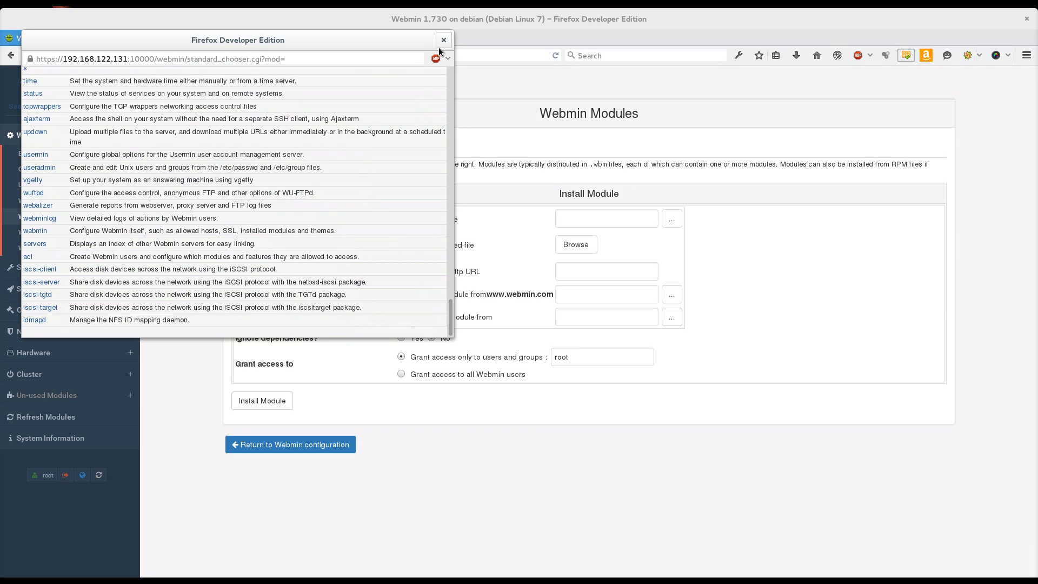
pyautogui.click(443, 40)
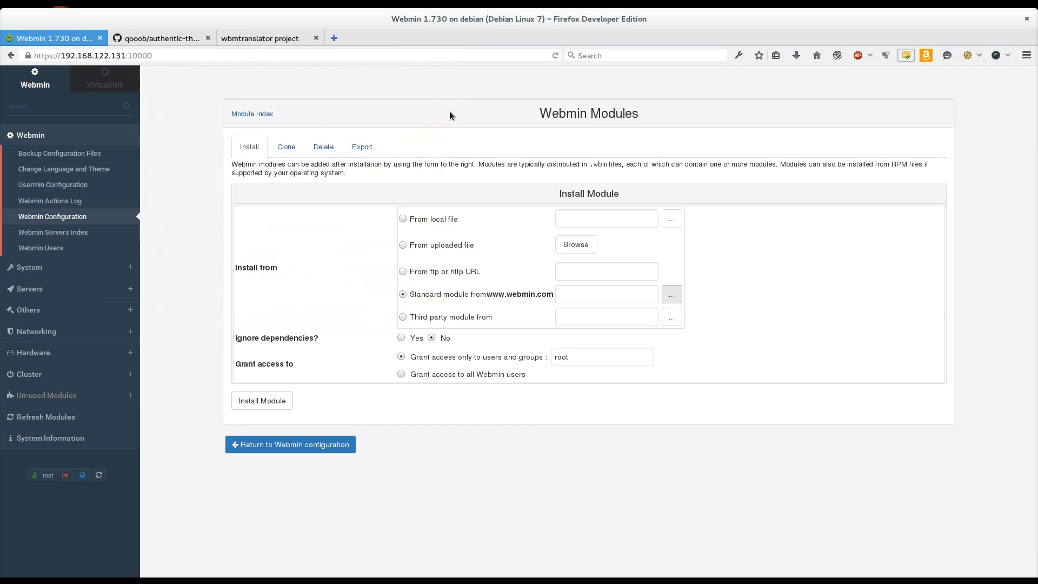
# Copy the wbmtranslator-0.7.3.wbm.gz download address from the project's release file list.
pyautogui.click(259, 38)
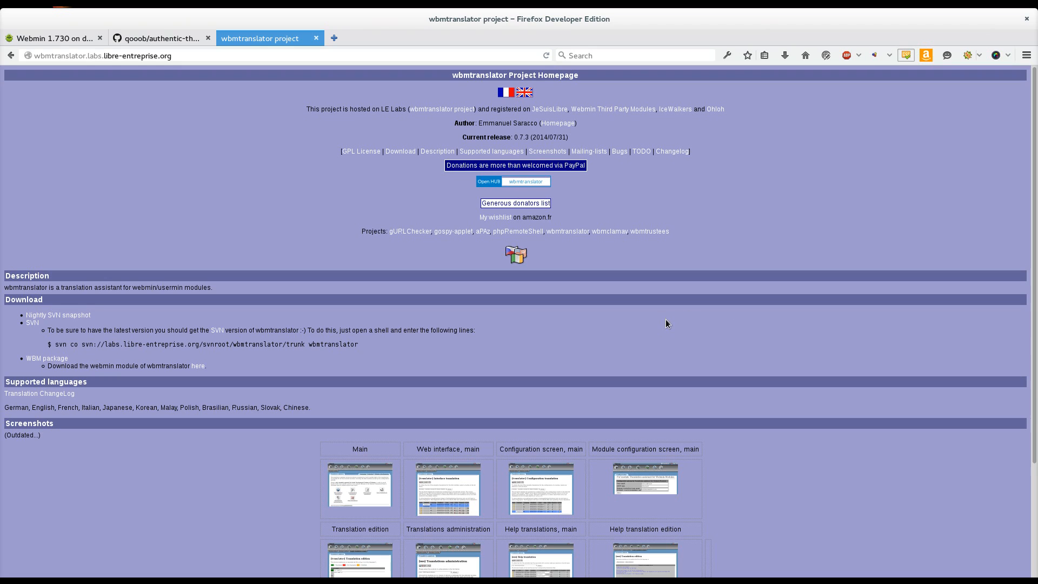
pyautogui.moveTo(293, 210)
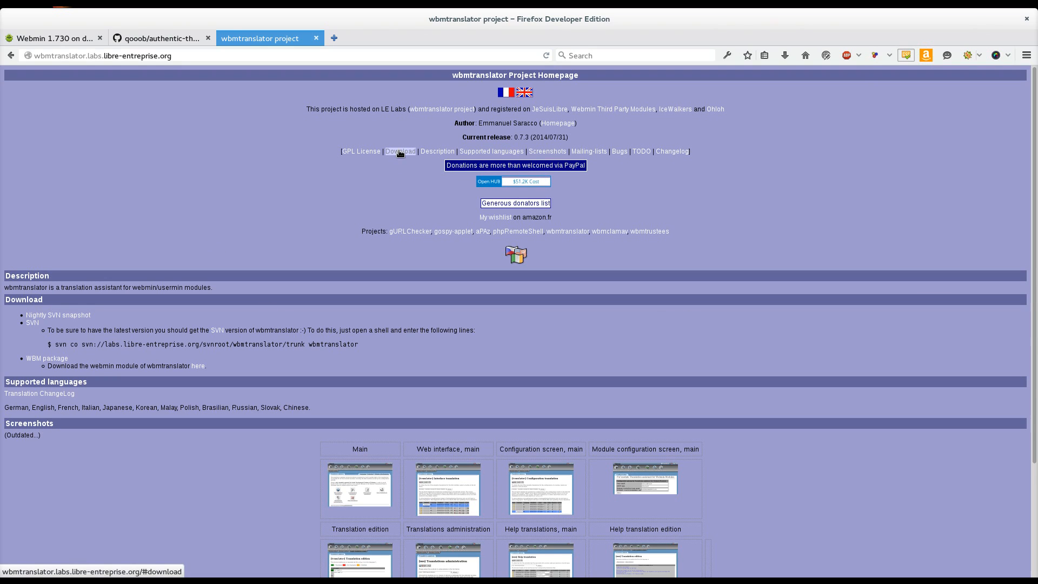
pyautogui.click(399, 152)
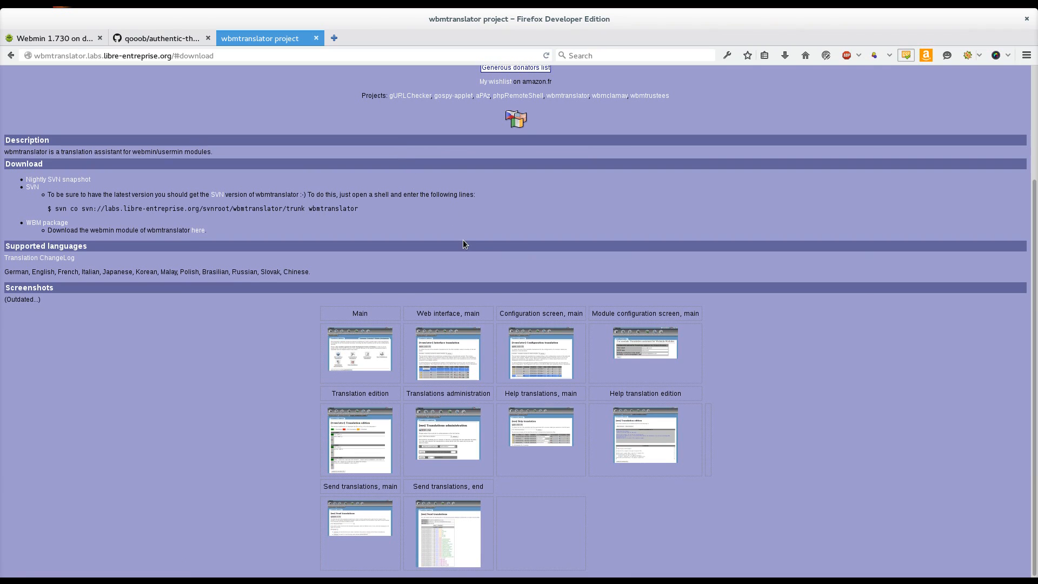
pyautogui.moveTo(47, 222)
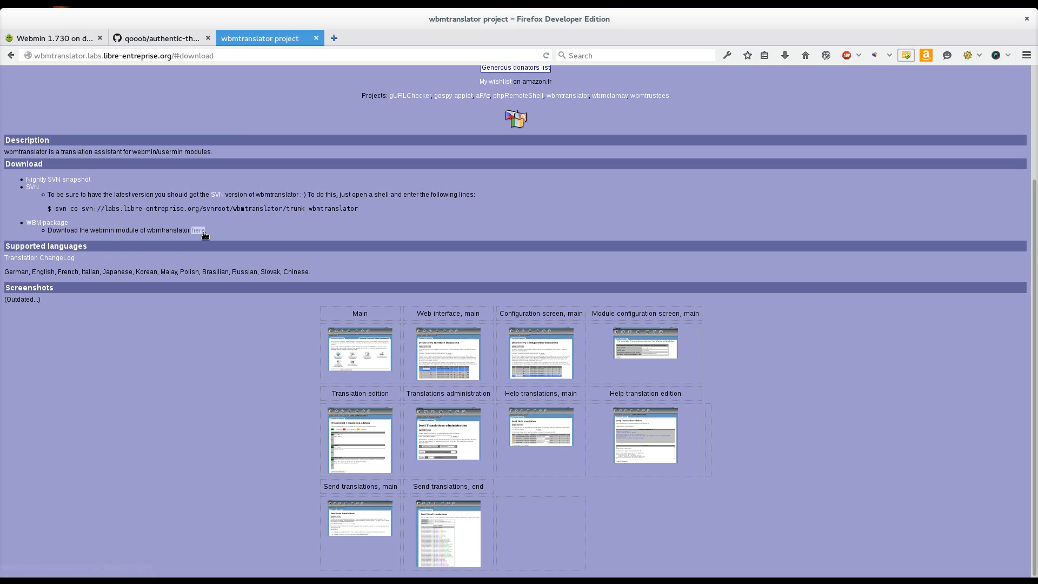
pyautogui.click(196, 229)
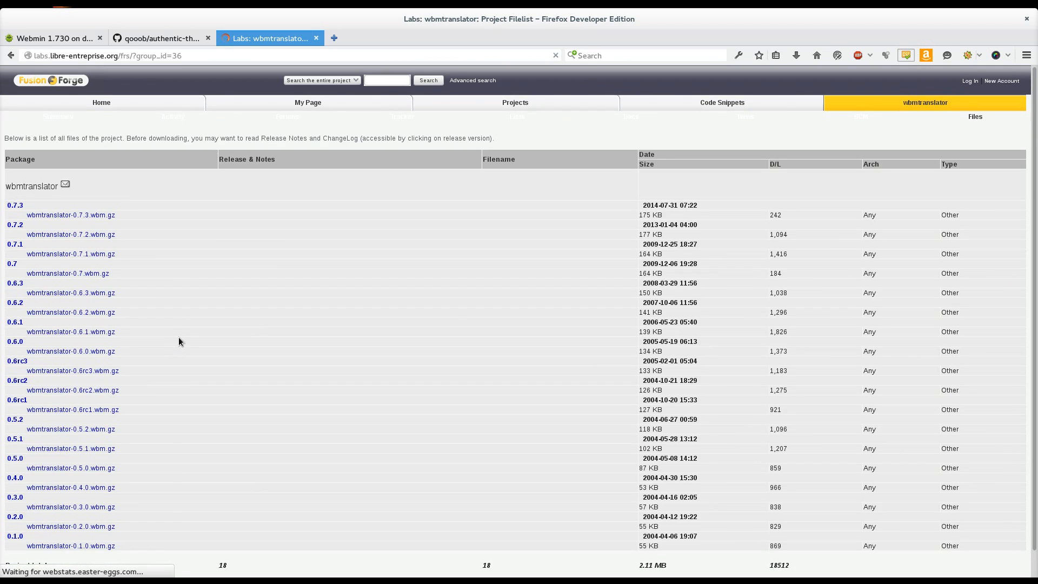
pyautogui.rightClick(69, 214)
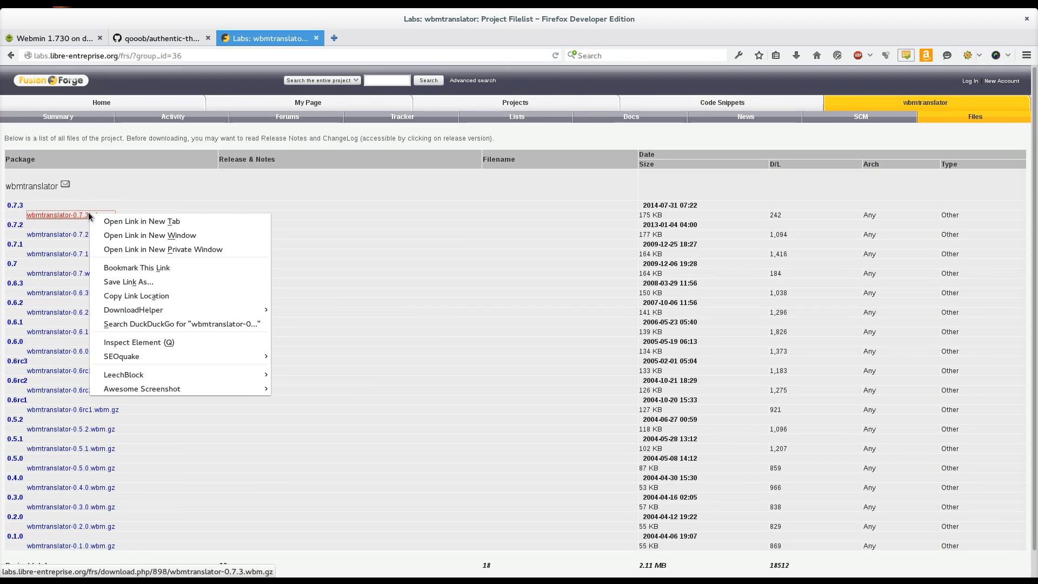
pyautogui.moveTo(136, 295)
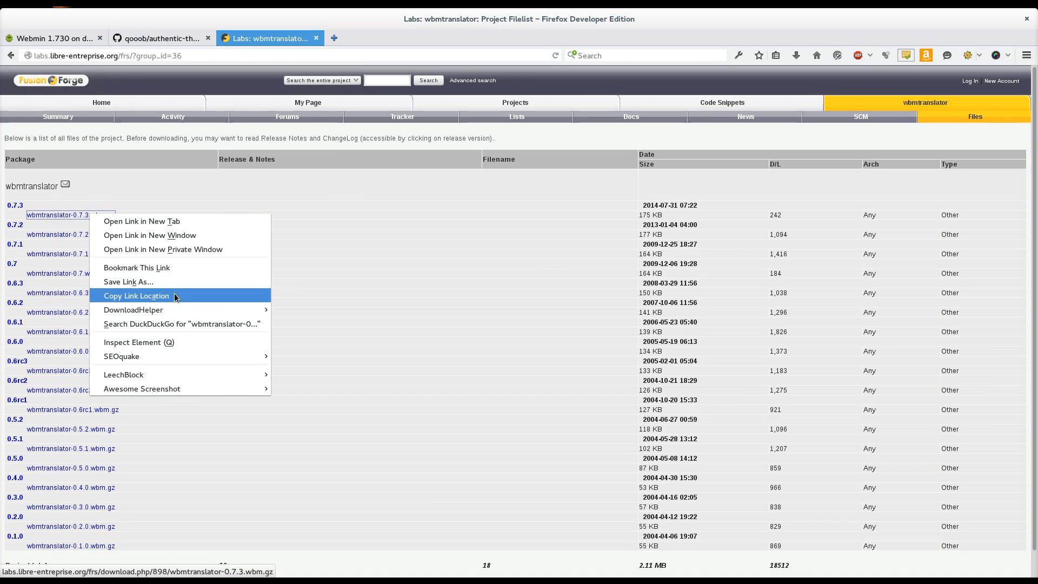
pyautogui.click(50, 38)
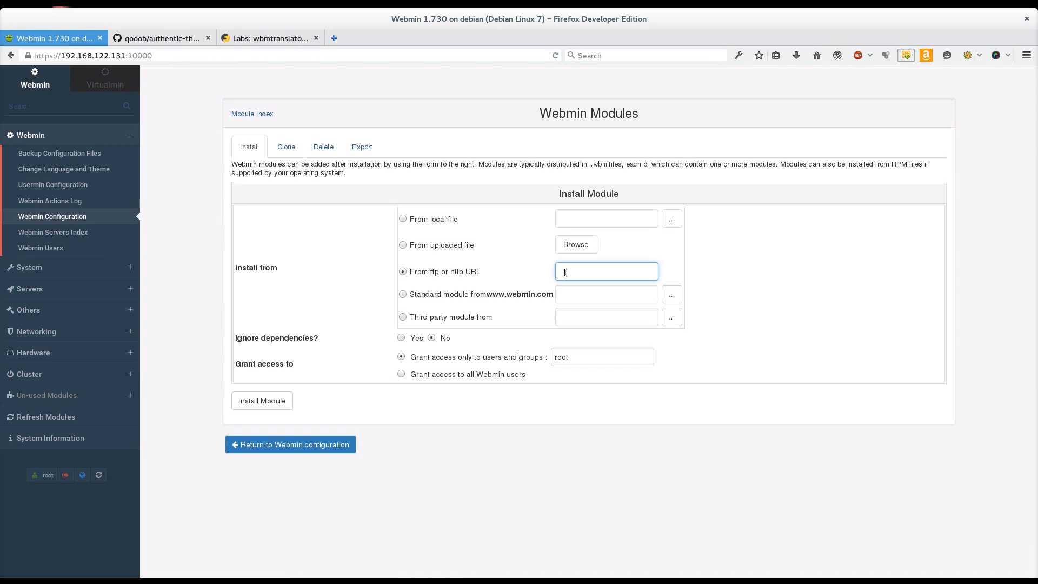
# Install wbmtranslator 0.7.3 from the pasted URL and go to the installed Translation Assistant.
pyautogui.write('bmtranslator-0.7.3.wbm.gz')
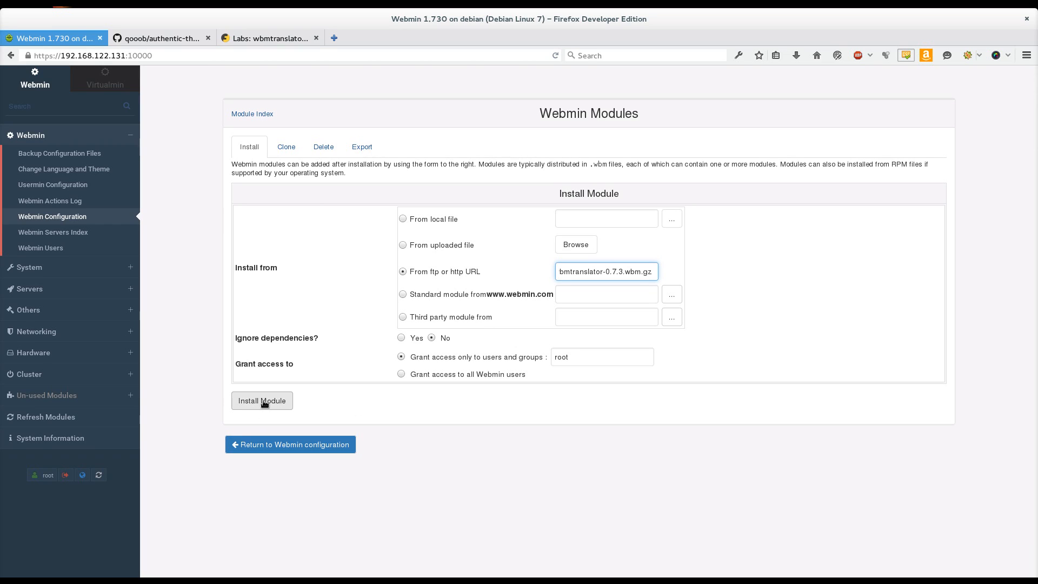
pyautogui.click(261, 400)
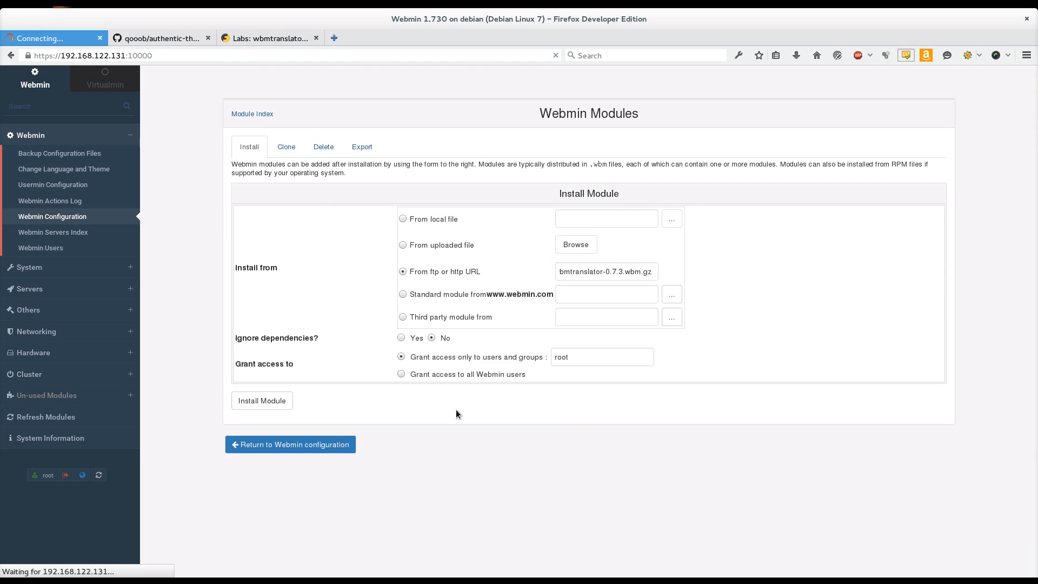
pyautogui.click(262, 400)
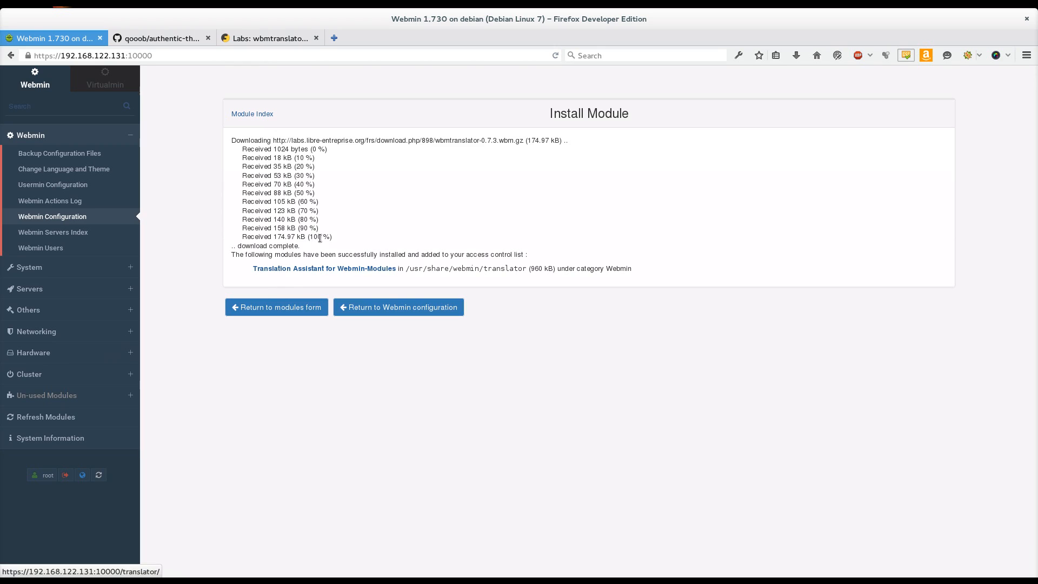
pyautogui.click(323, 268)
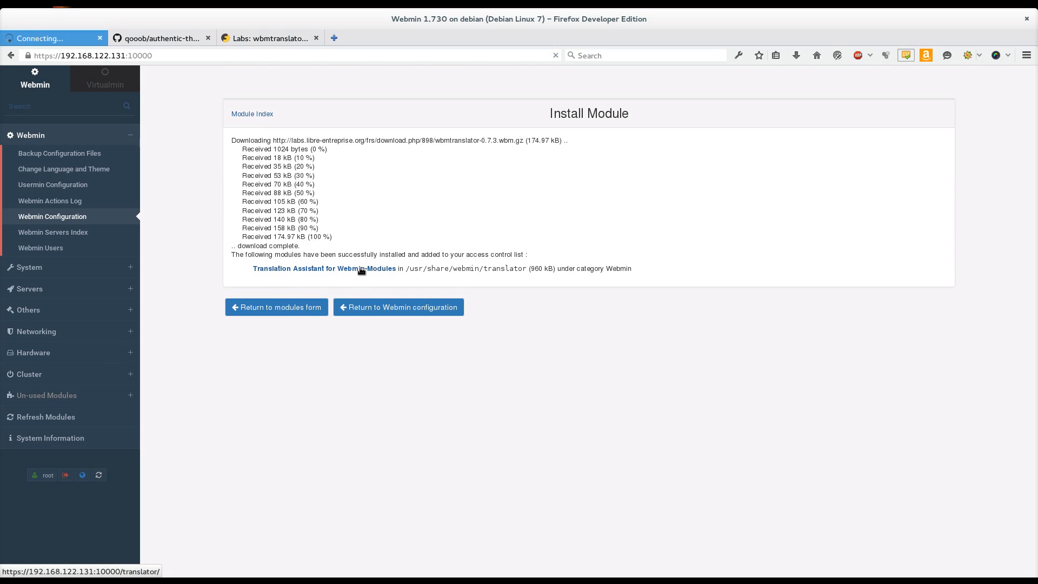
# Save the Translation Assistant config with a gmail.com e-mail and name 'Joe Cooper'.
pyautogui.click(324, 268)
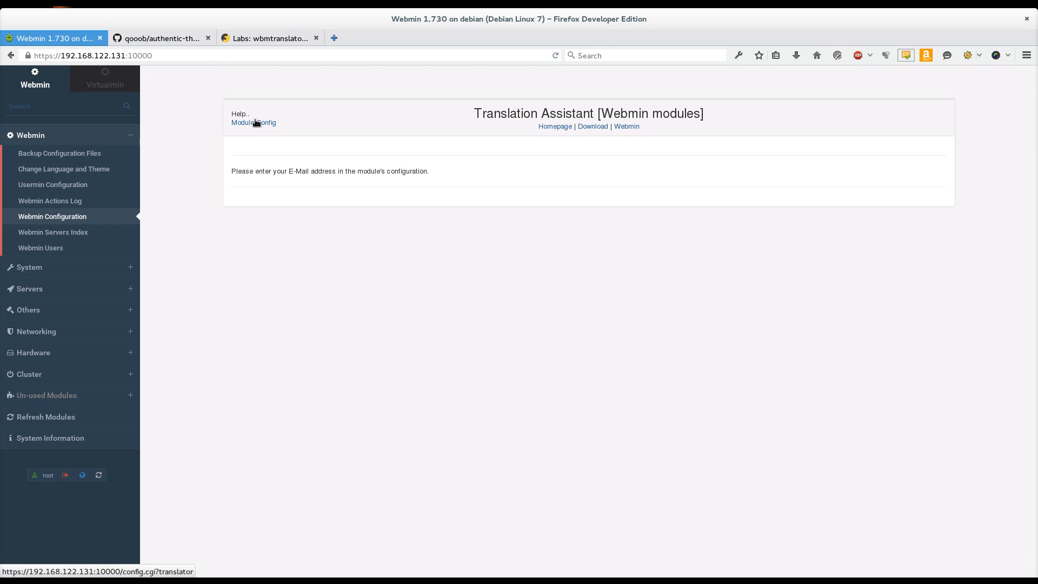
pyautogui.click(253, 122)
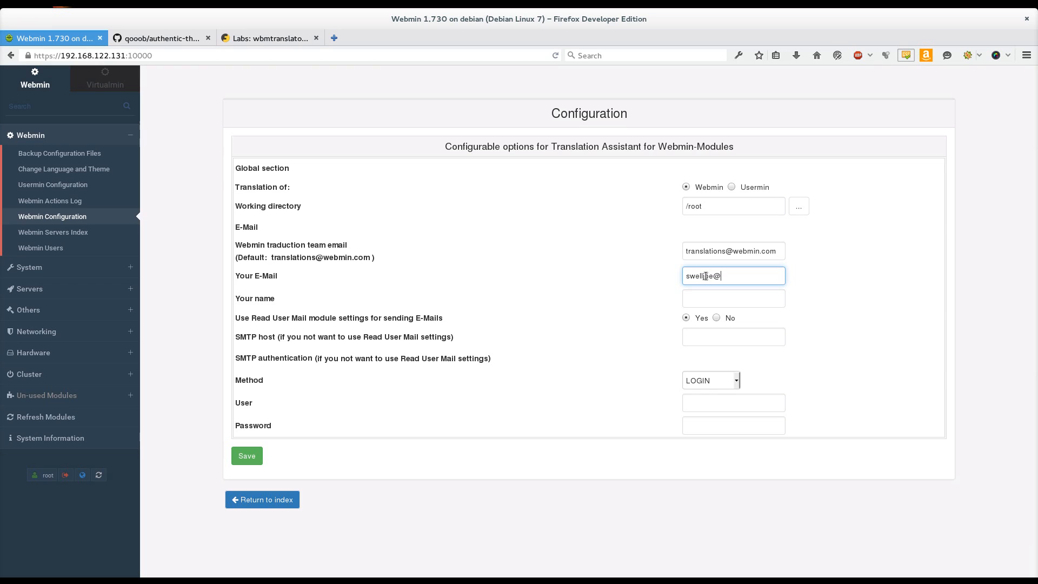
pyautogui.write('gmail.com')
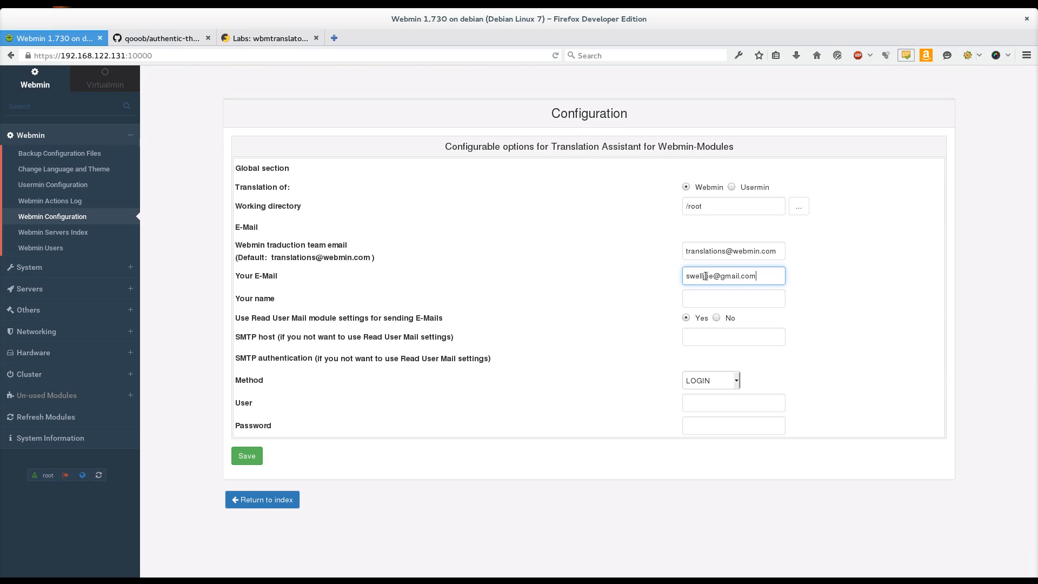
pyautogui.click(733, 299)
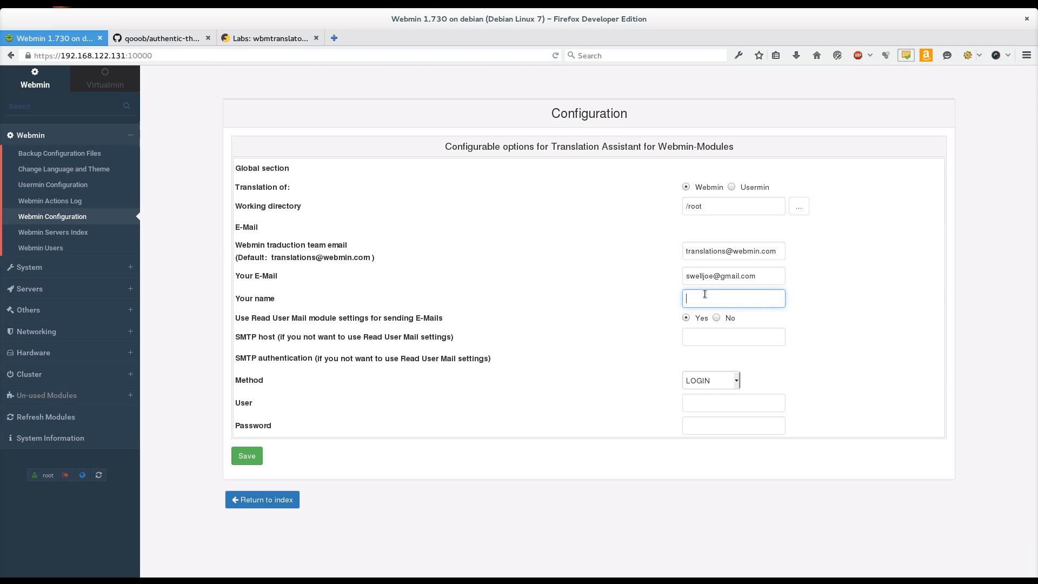
pyautogui.write('Joe Cooper')
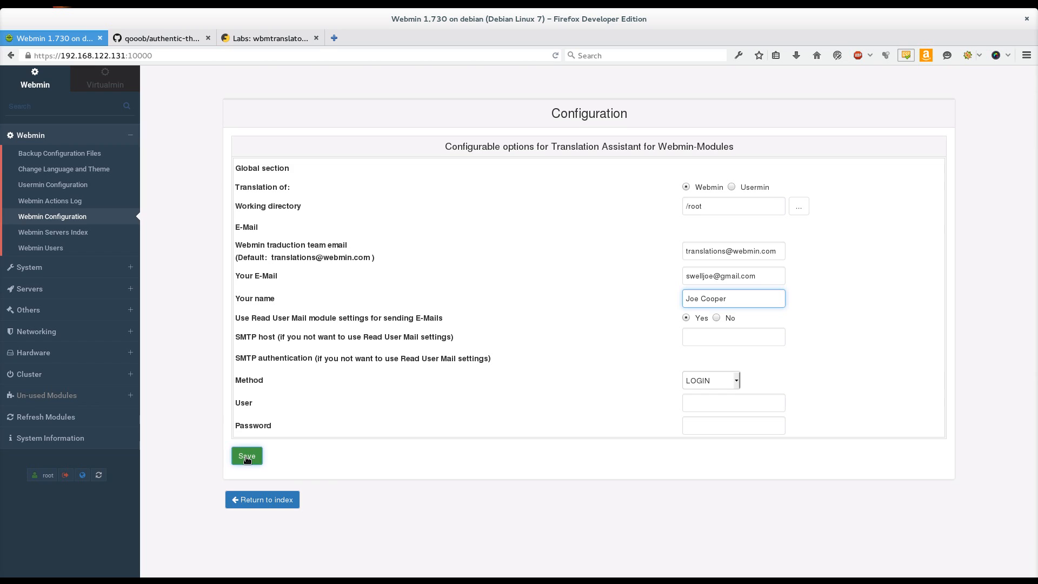
pyautogui.click(246, 455)
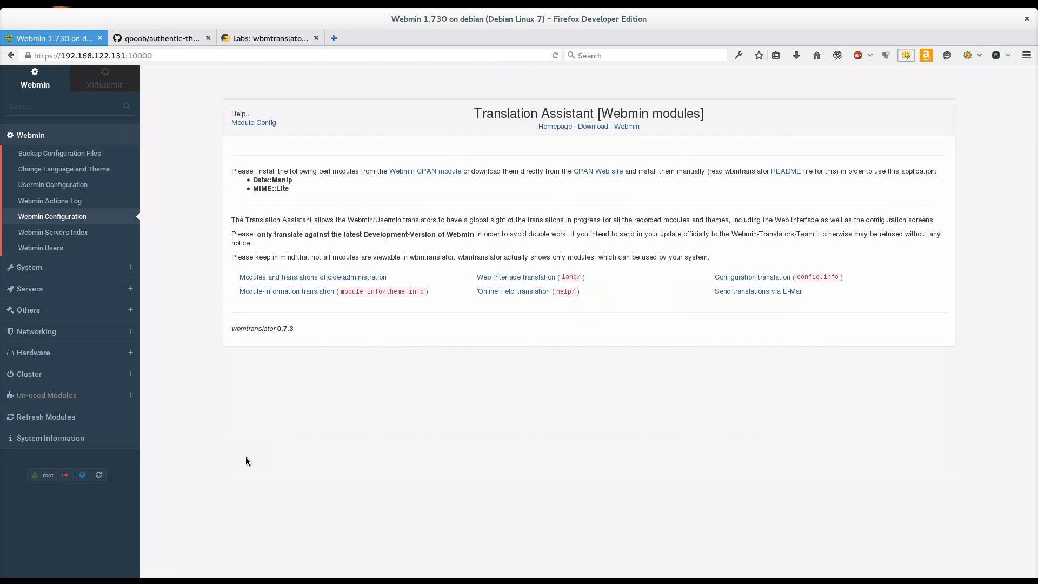
pyautogui.moveTo(410, 325)
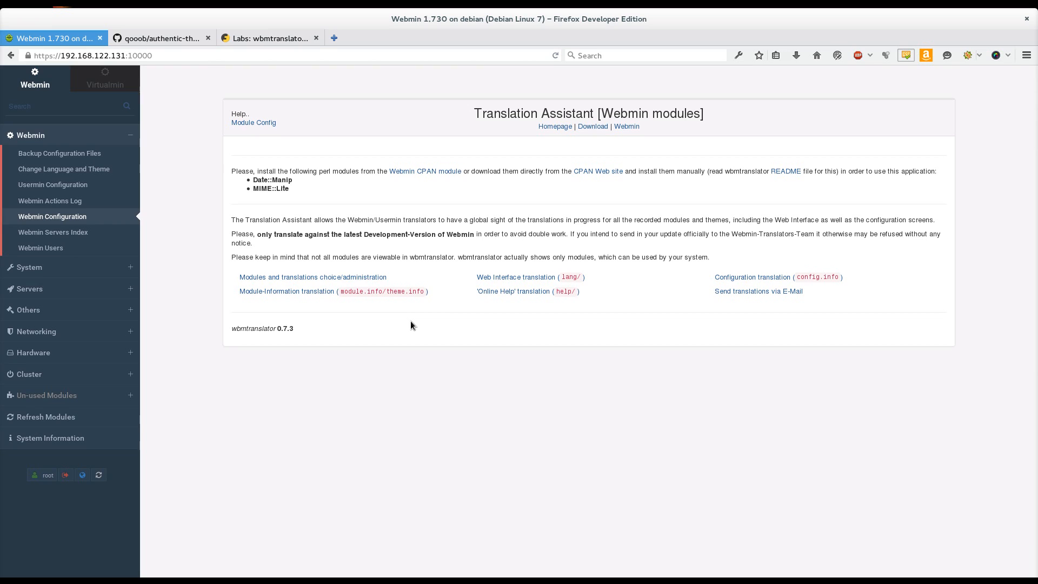
pyautogui.moveTo(262, 179)
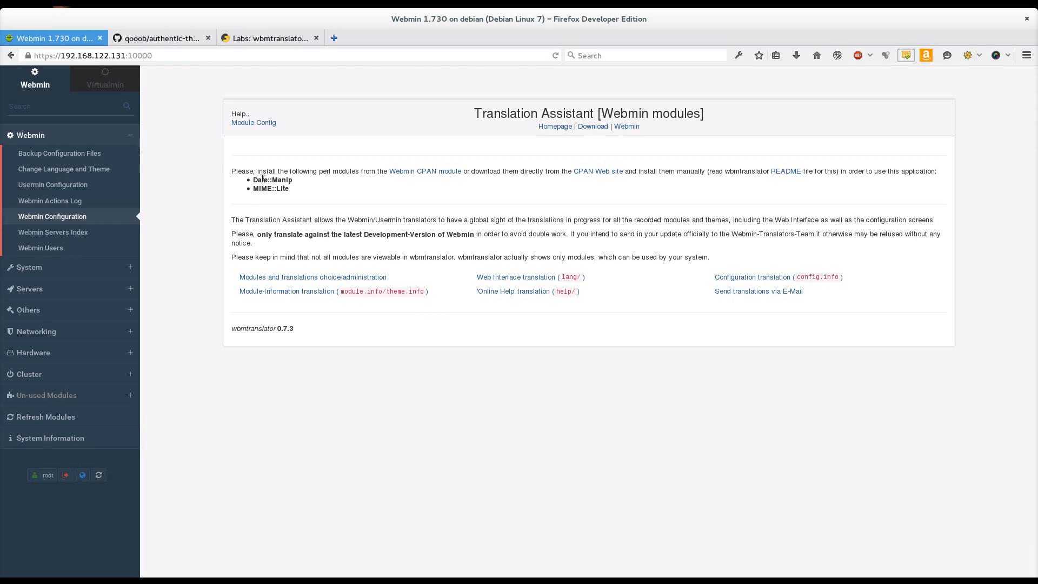
pyautogui.moveTo(253, 179); pyautogui.dragTo(290, 188)
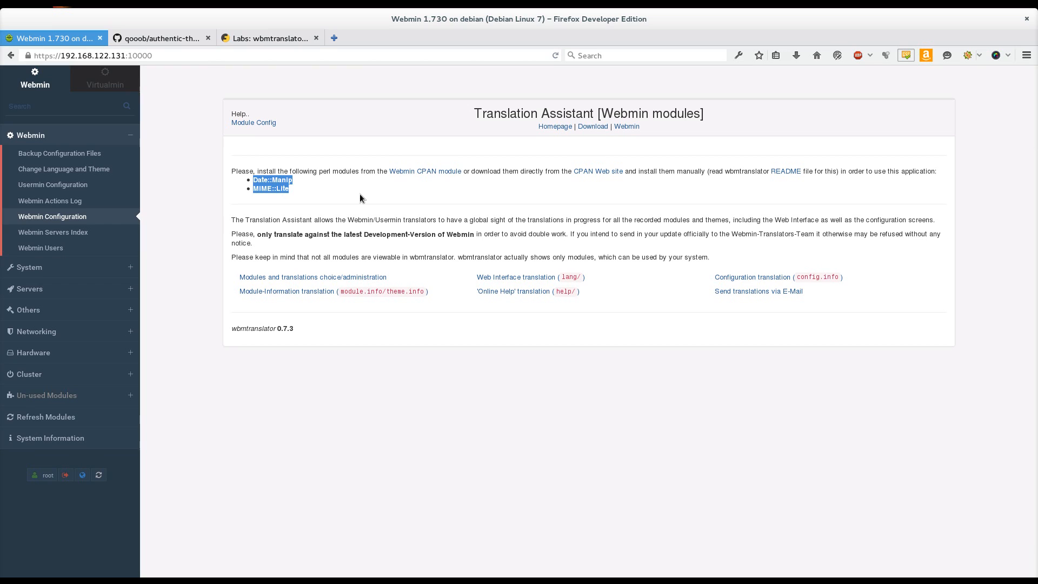
pyautogui.moveTo(520, 191)
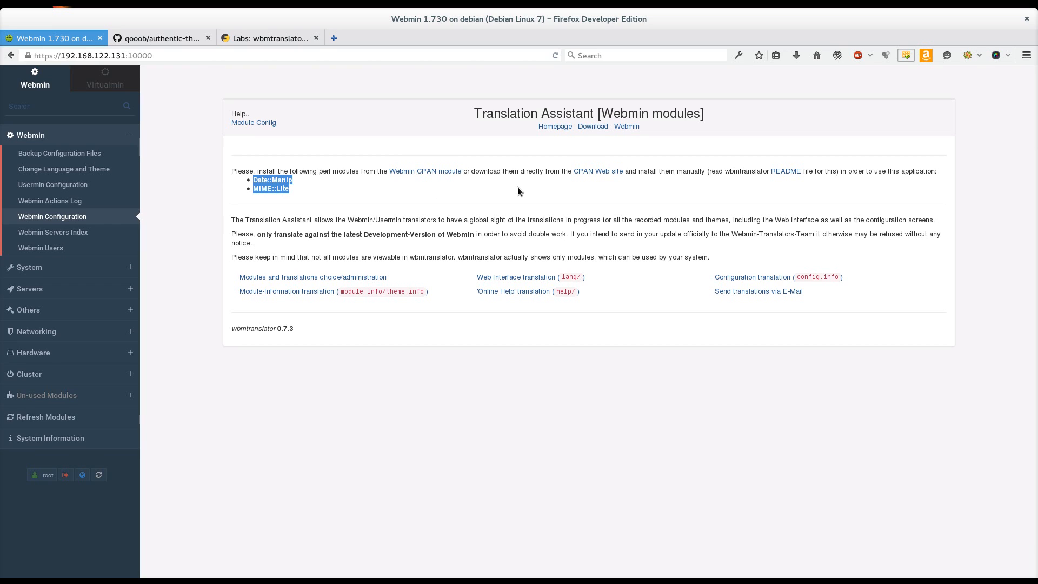
pyautogui.moveTo(449, 178)
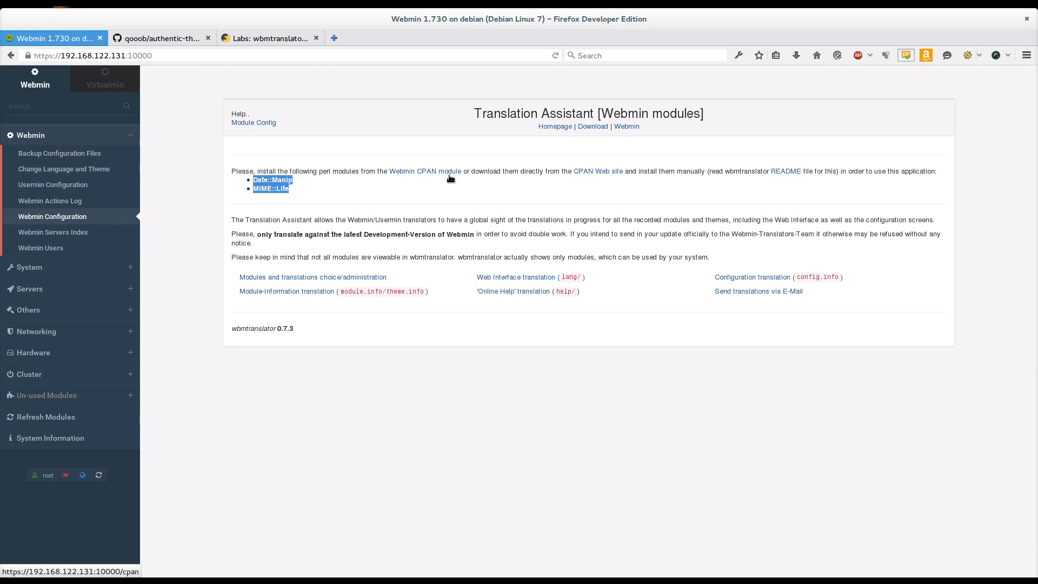
pyautogui.moveTo(476, 183)
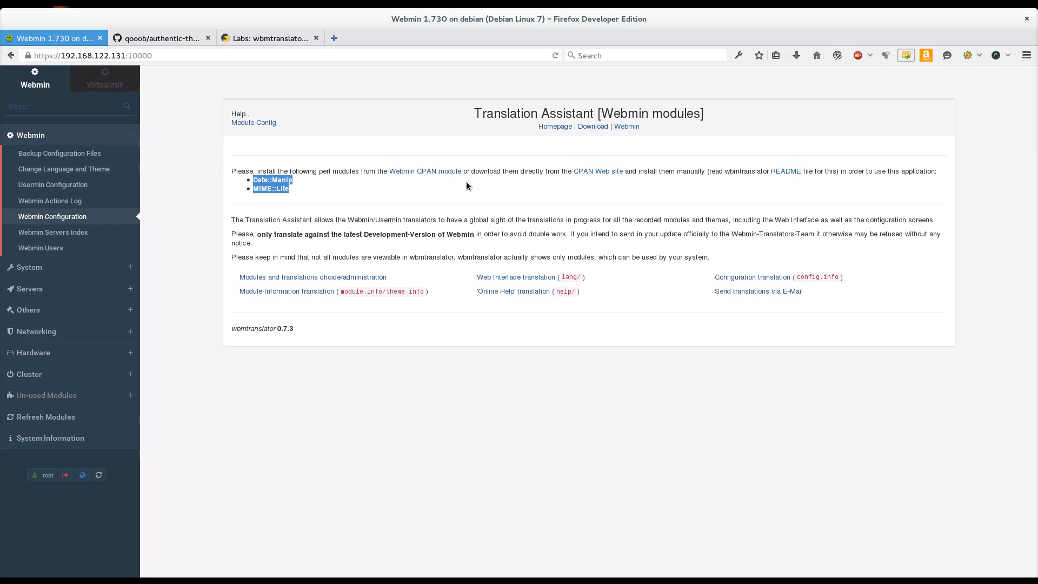
pyautogui.moveTo(359, 200)
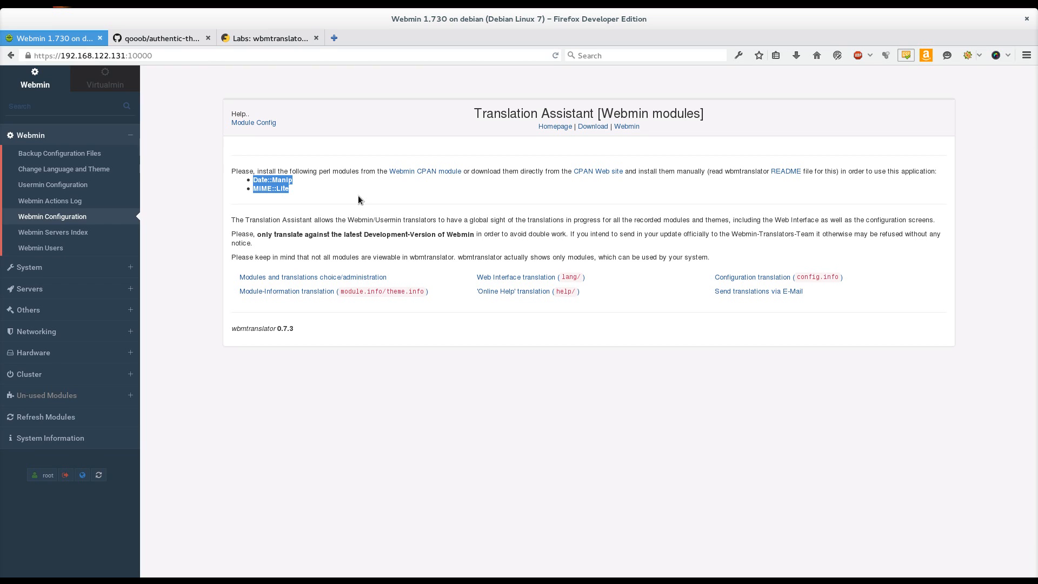
pyautogui.moveTo(359, 192)
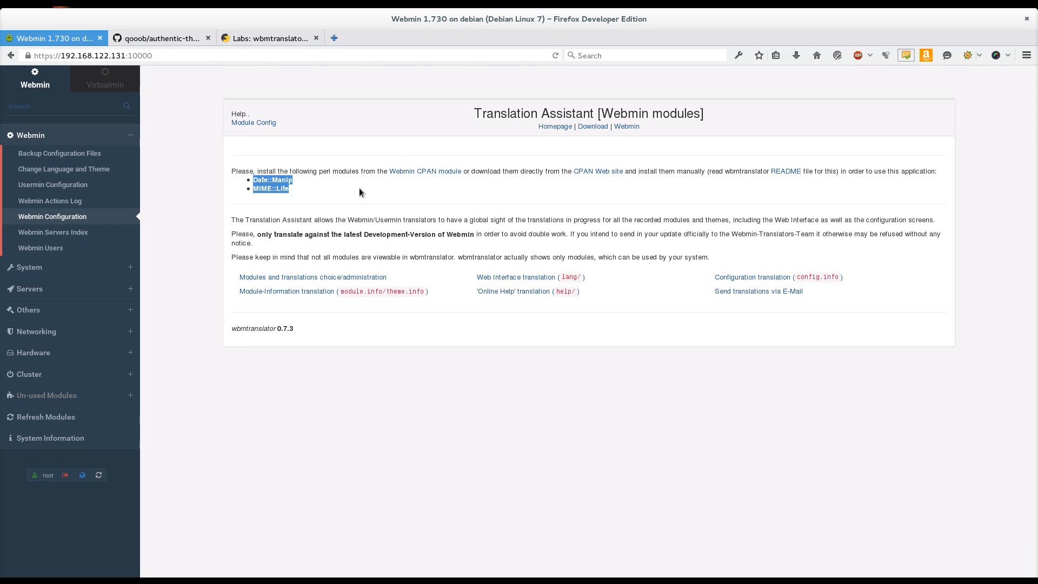